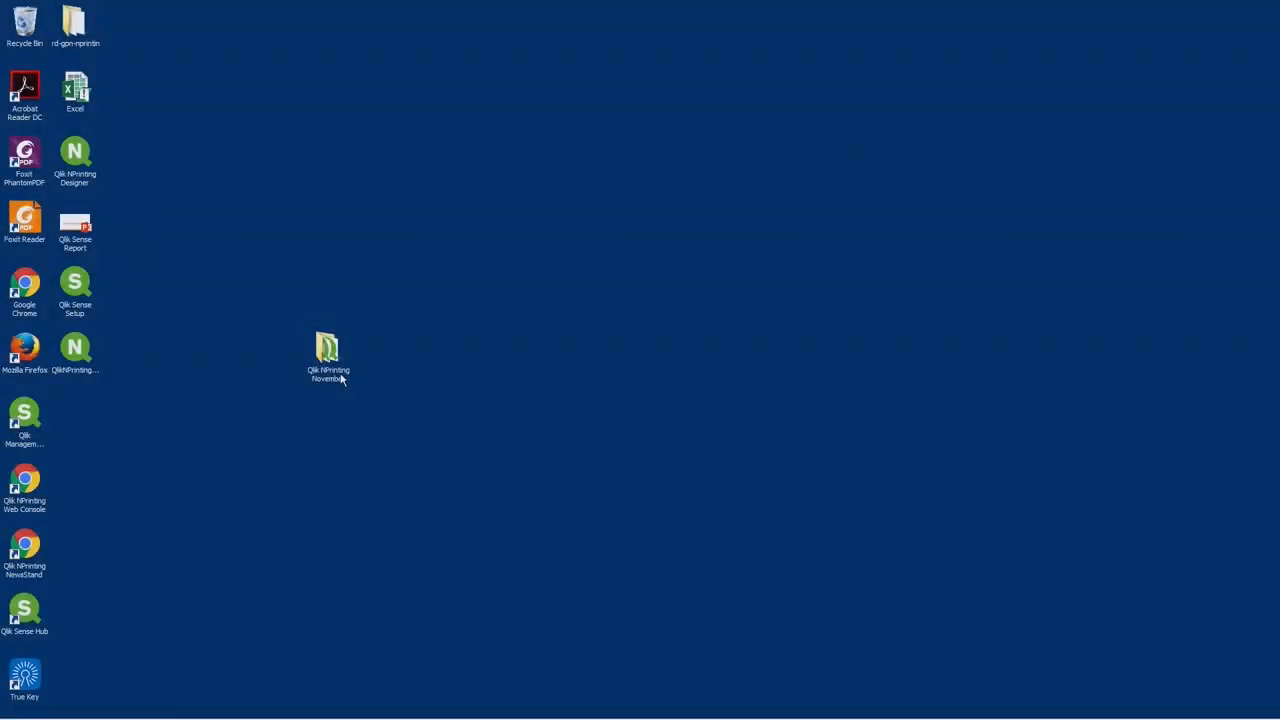
- Launch QlikNPrintingServer_x64 from the Qlik NPrinting November folder, allowing it past the security warning
{"action": "double_click", "coordinate": [327, 350]}
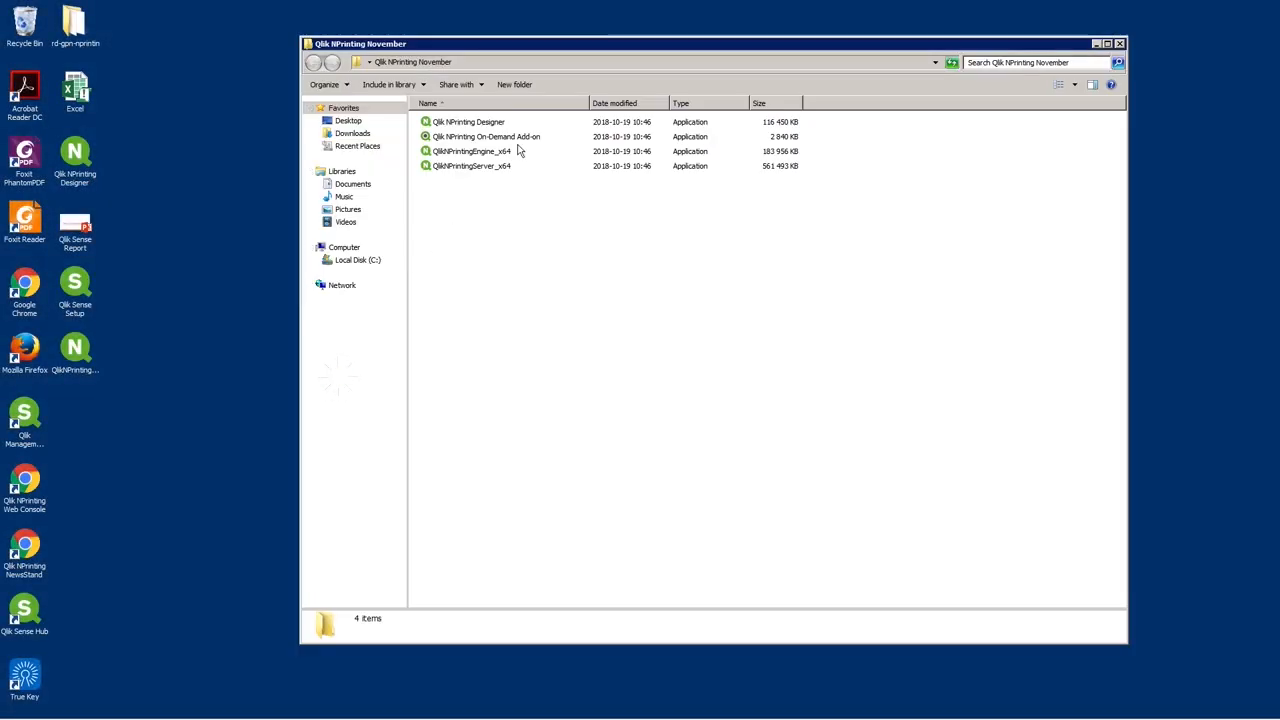
{"action": "left_click", "coordinate": [471, 165]}
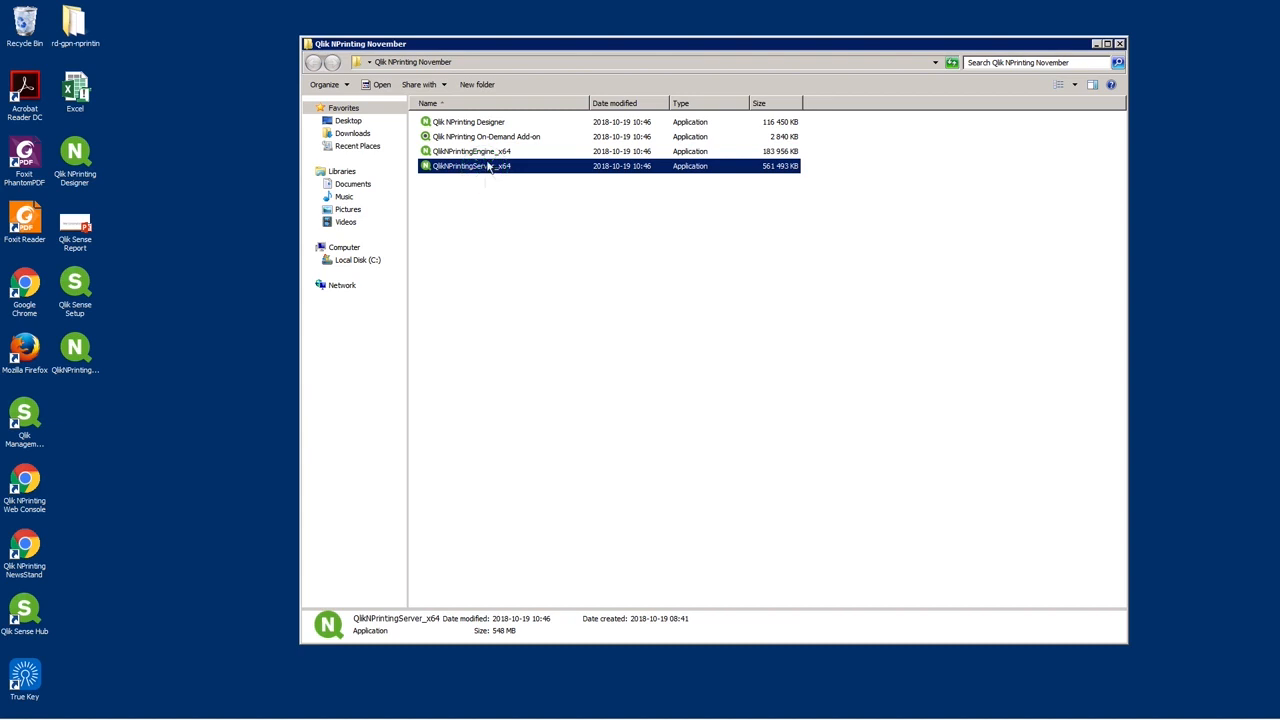
{"action": "double_click", "coordinate": [470, 165]}
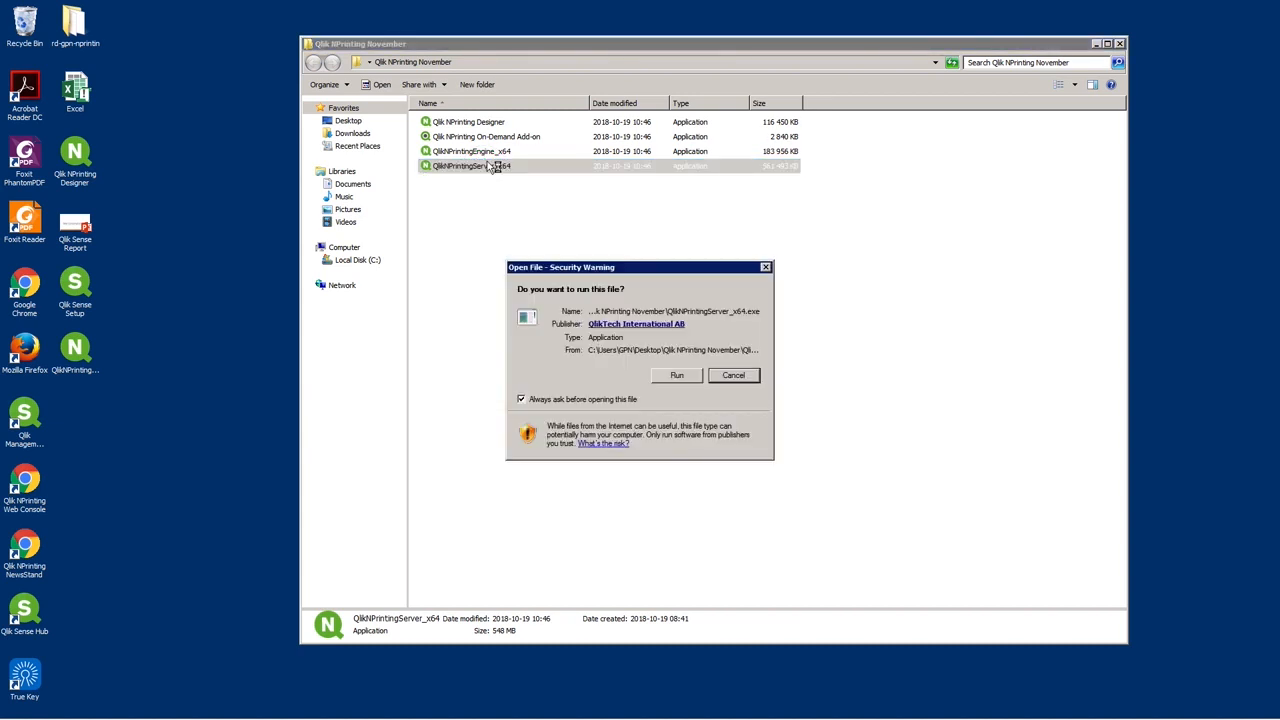
{"action": "left_click", "coordinate": [676, 375]}
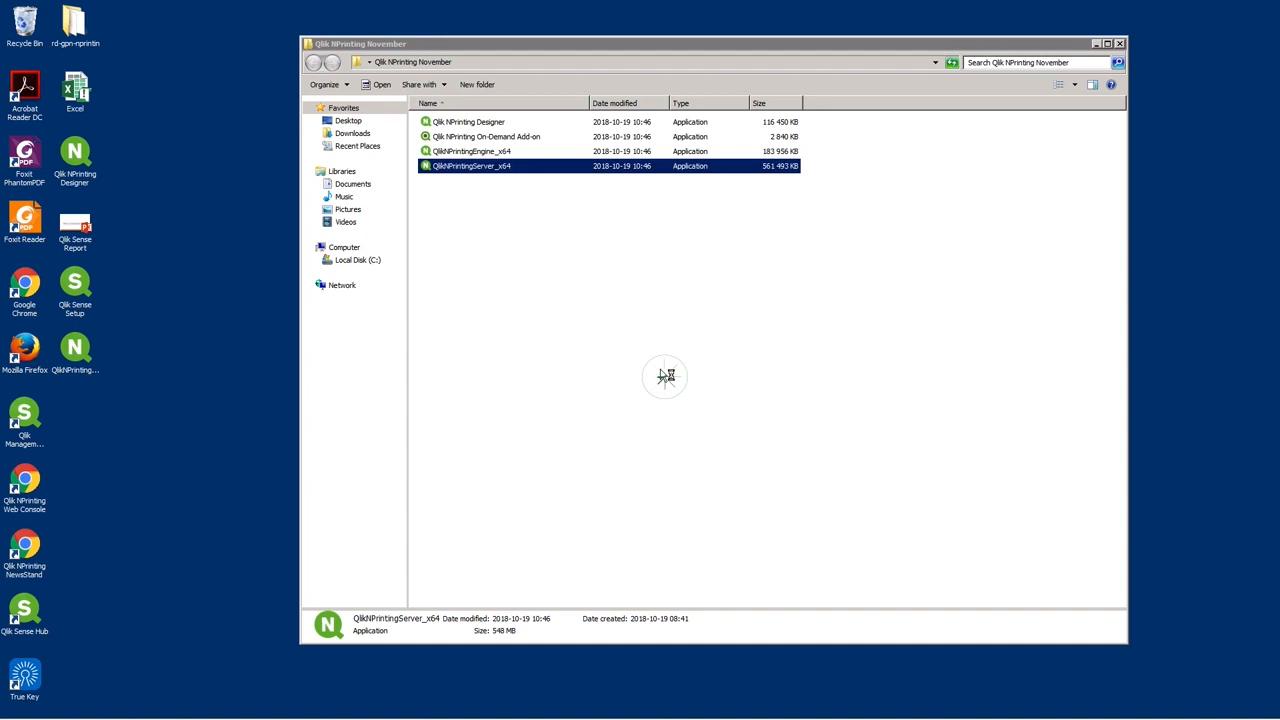
- Agree to the server license, start Install, and pass the Repository Service and Server welcome pages
{"action": "double_click", "coordinate": [471, 165]}
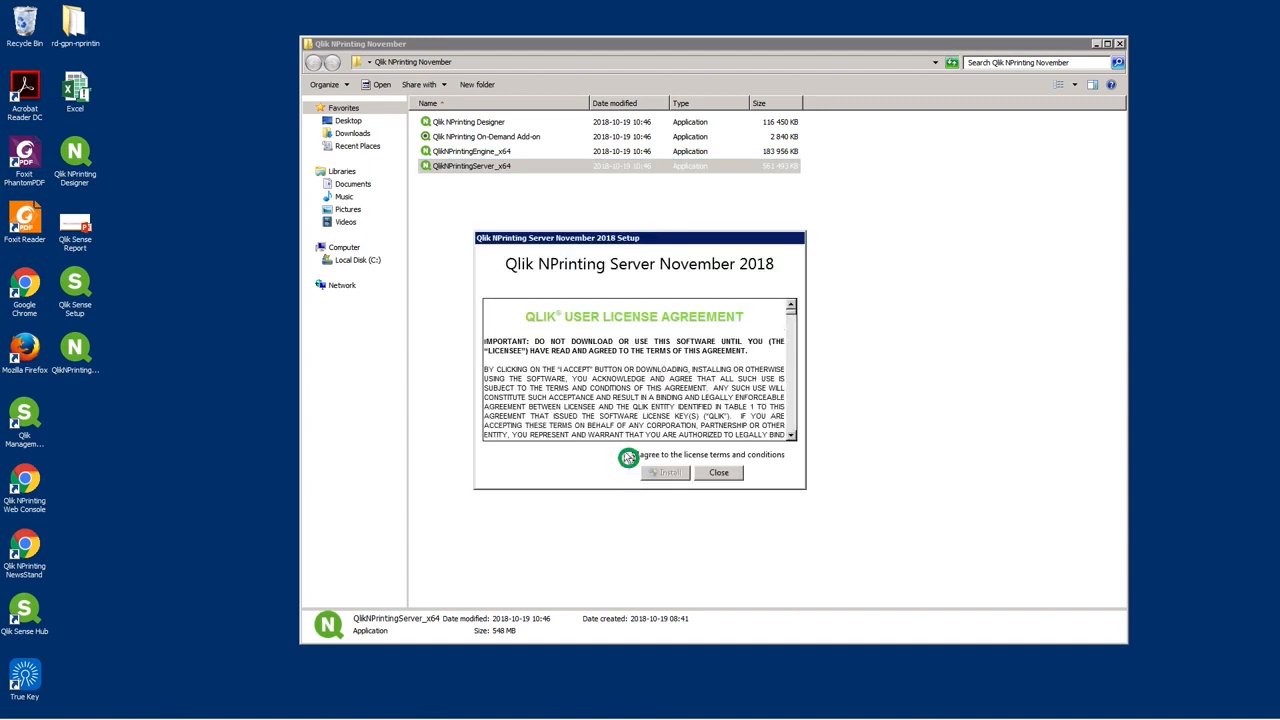
{"action": "left_click", "coordinate": [664, 472]}
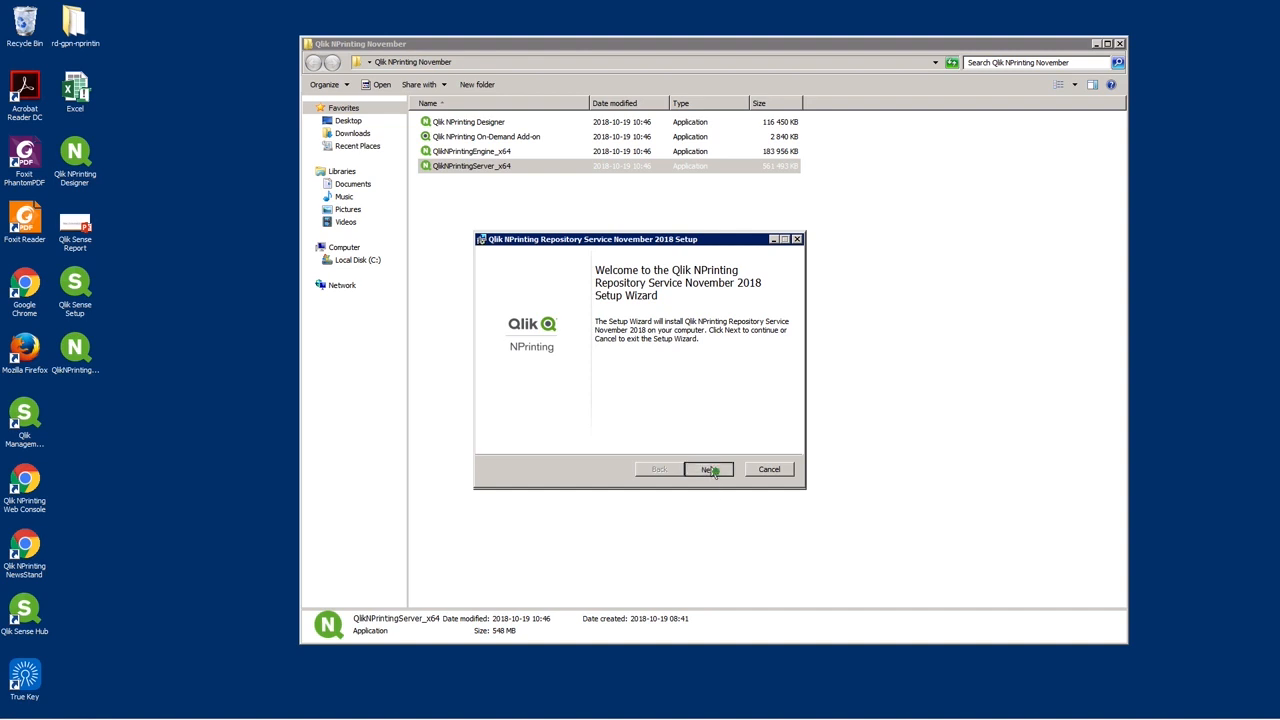
{"action": "left_click", "coordinate": [709, 469]}
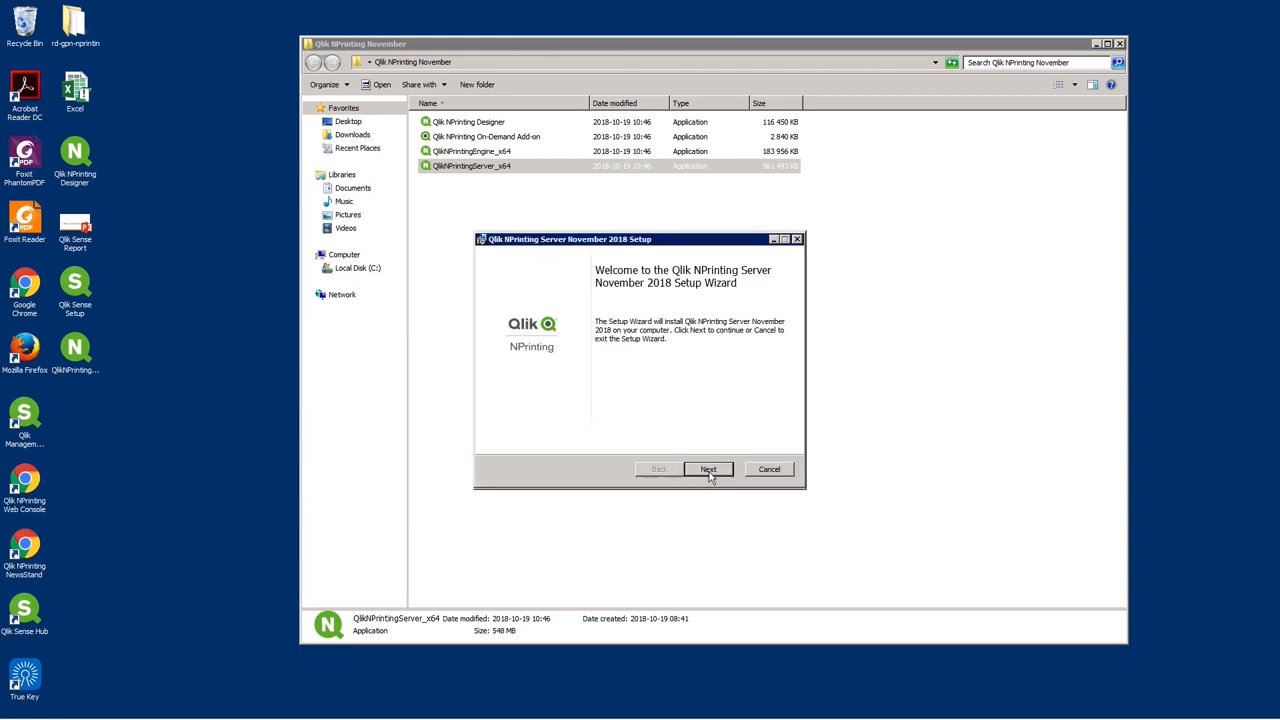
{"action": "mouse_move", "coordinate": [725, 480]}
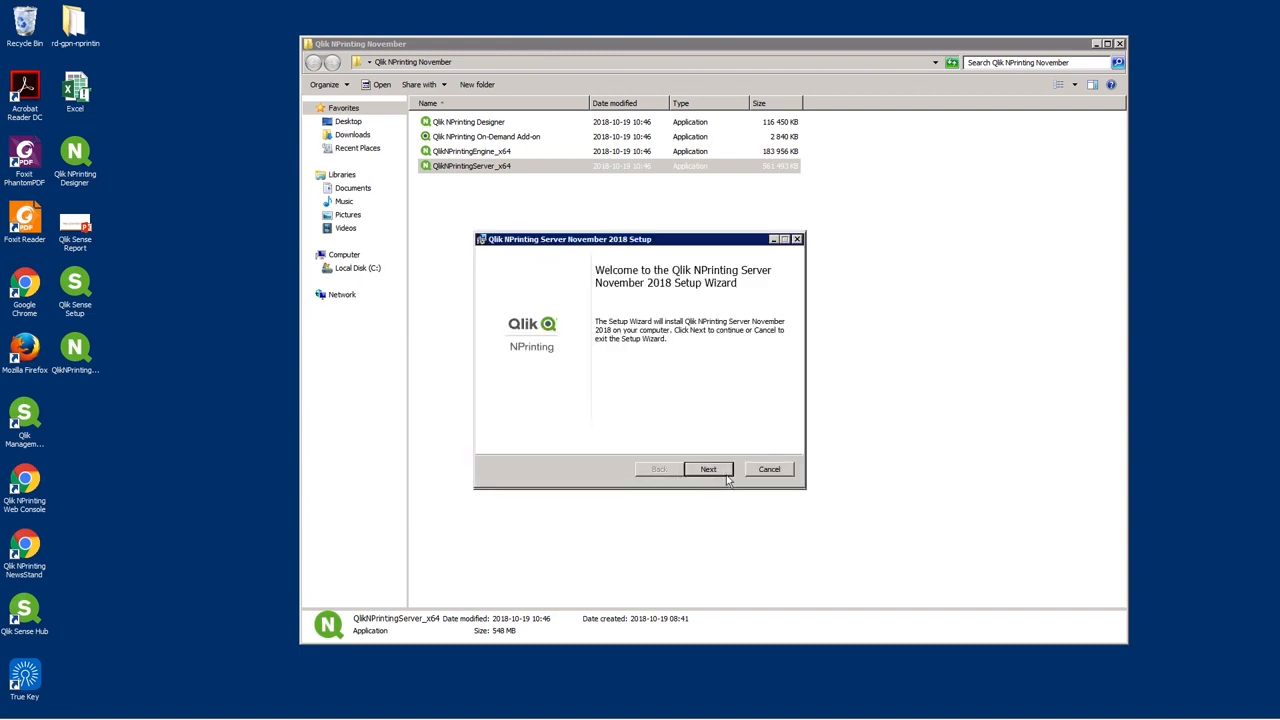
{"action": "left_click", "coordinate": [708, 469]}
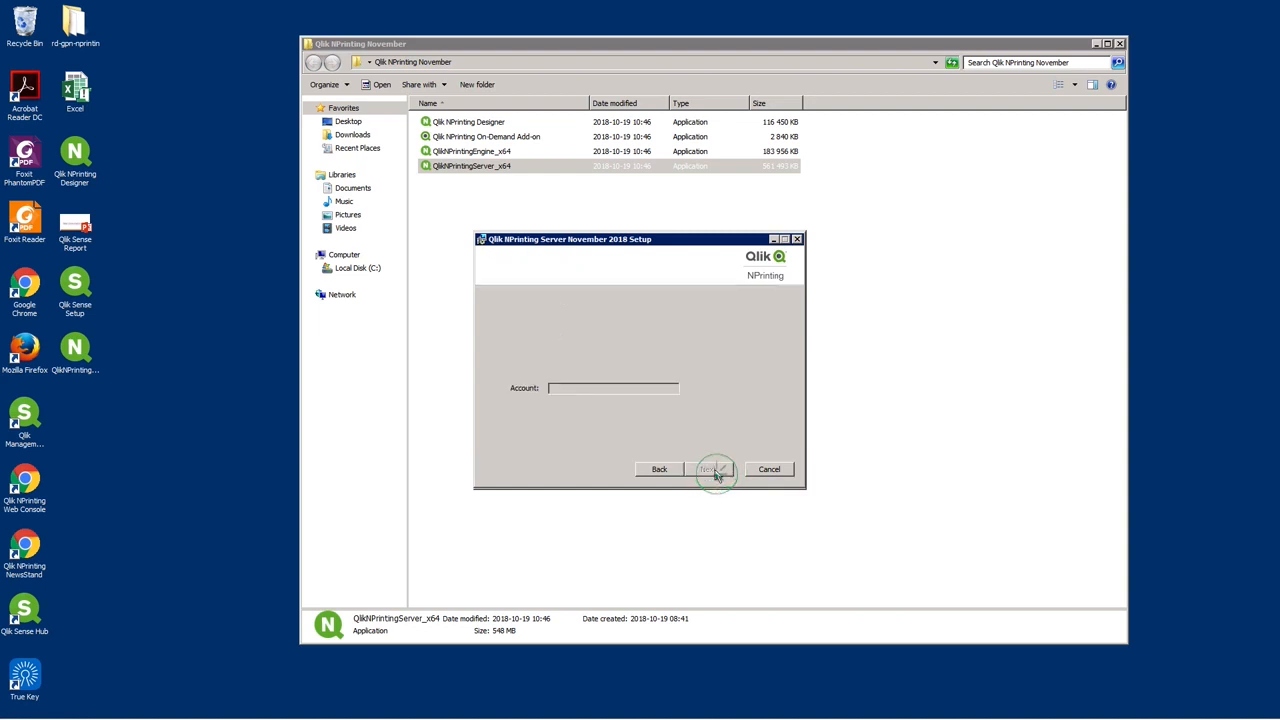
- Test the service account credentials, install the November 2018 server, then Finish and Close
{"action": "left_click", "coordinate": [710, 469]}
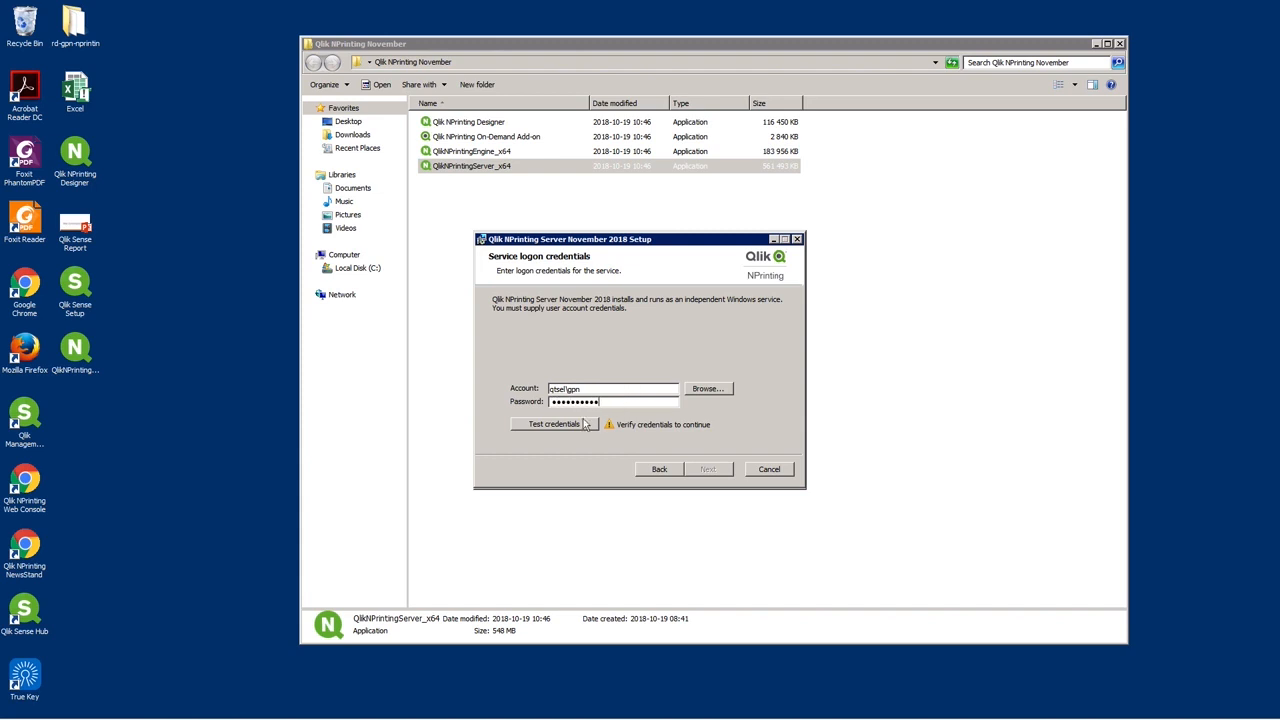
{"action": "left_click", "coordinate": [707, 469]}
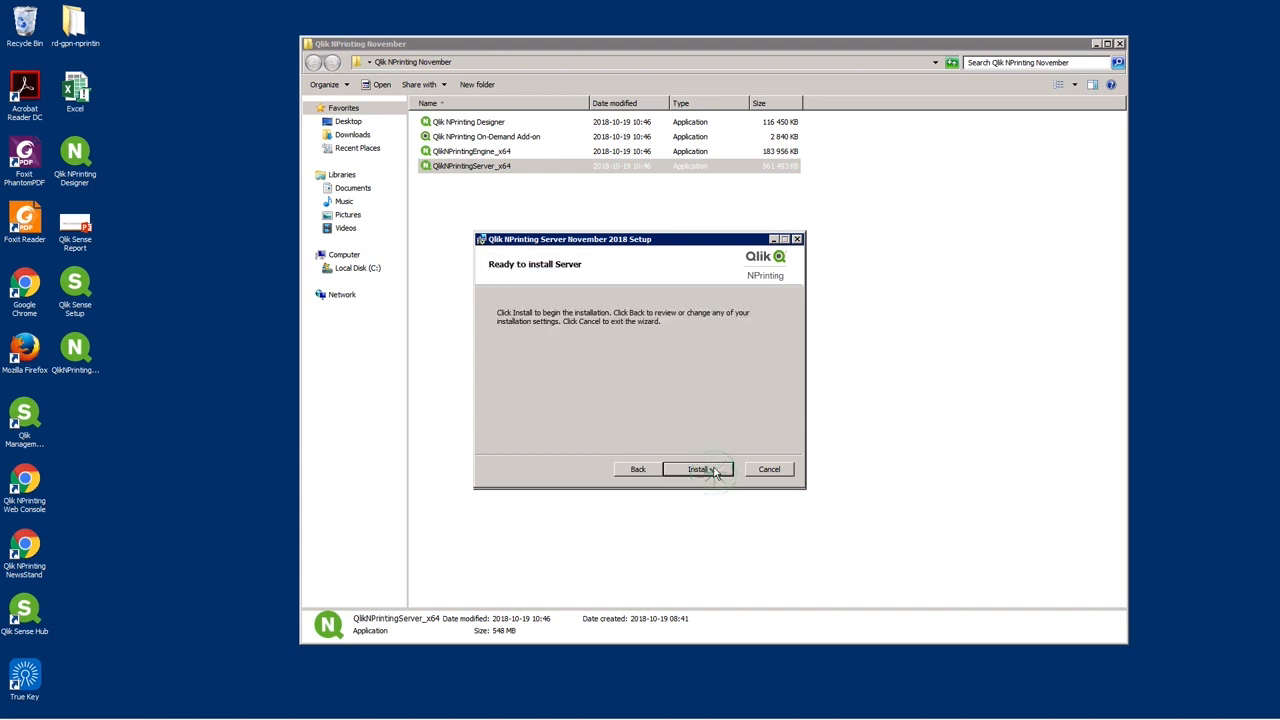
{"action": "left_click", "coordinate": [700, 469]}
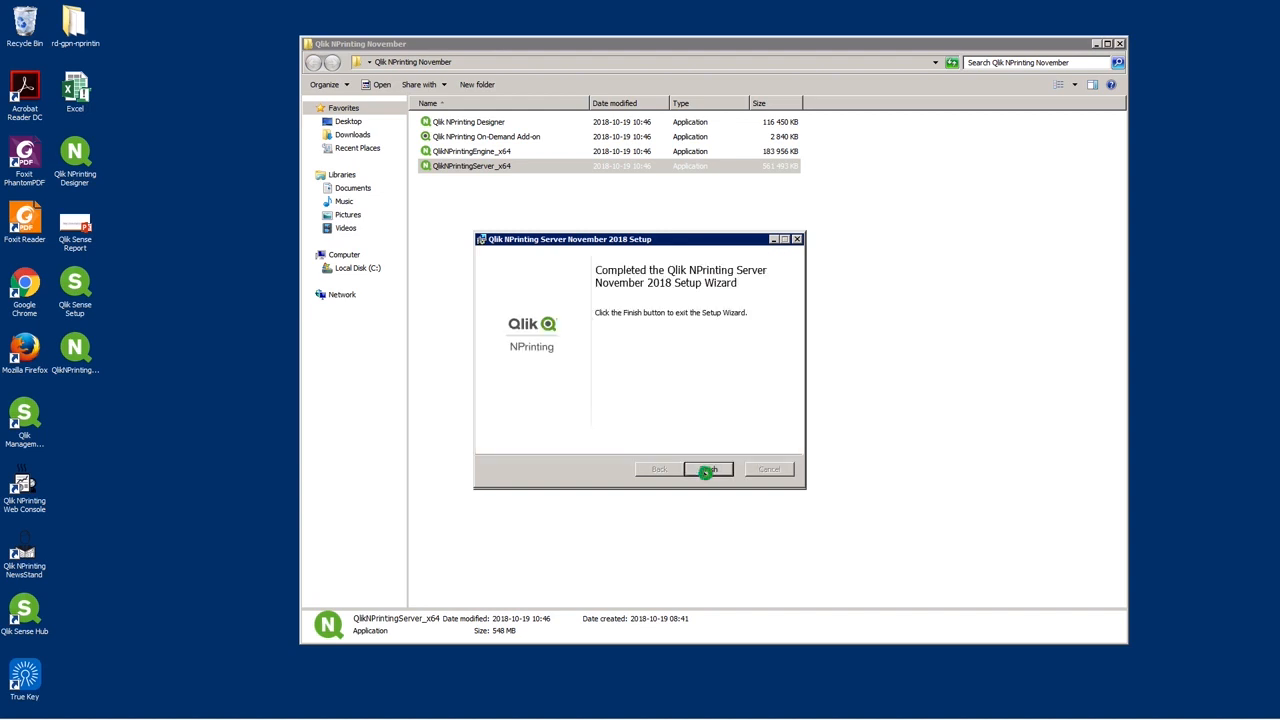
{"action": "left_click", "coordinate": [708, 468]}
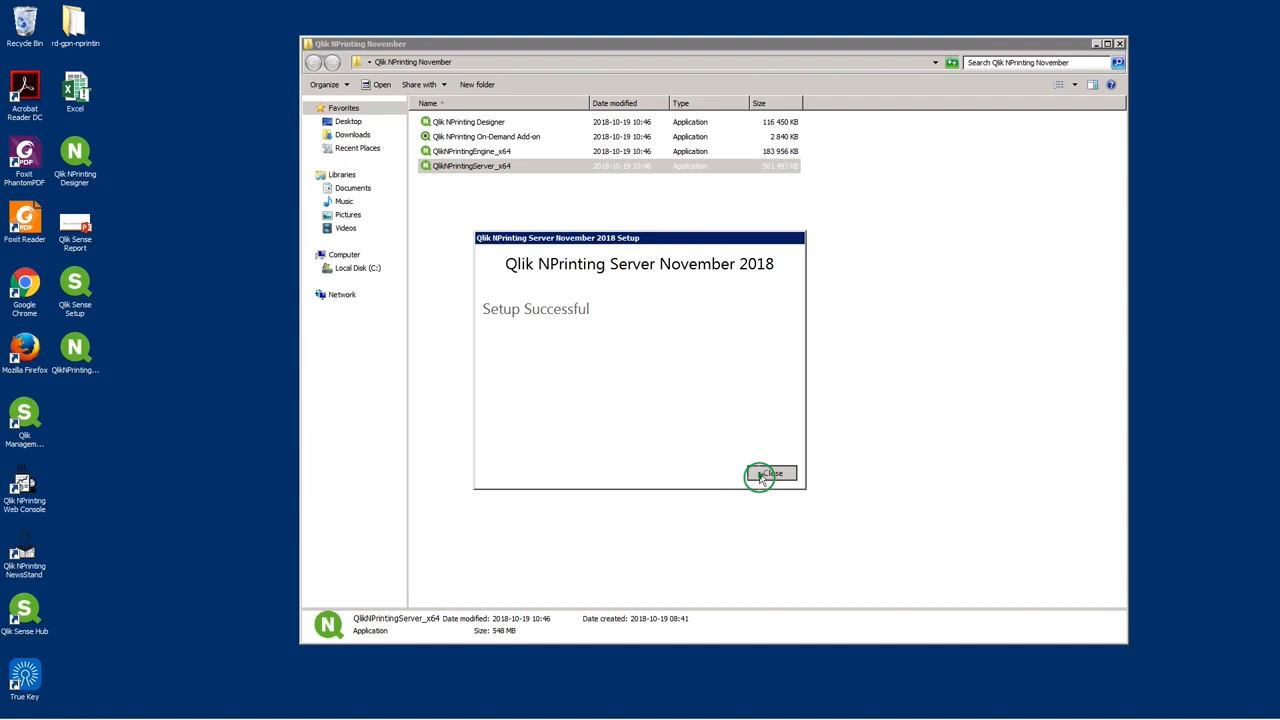
{"action": "left_click", "coordinate": [770, 473]}
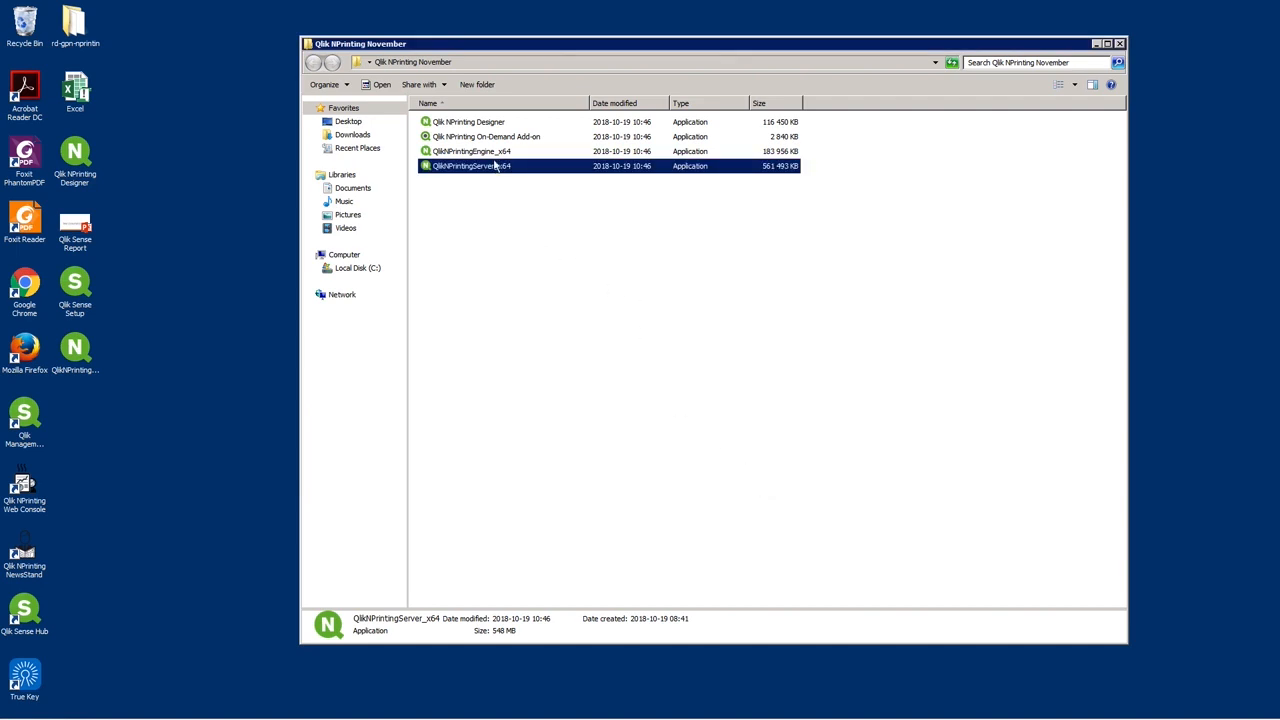
- Run QlikNPrintingEngine_x64 past the security prompt and accept its license terms
{"action": "left_click", "coordinate": [470, 151]}
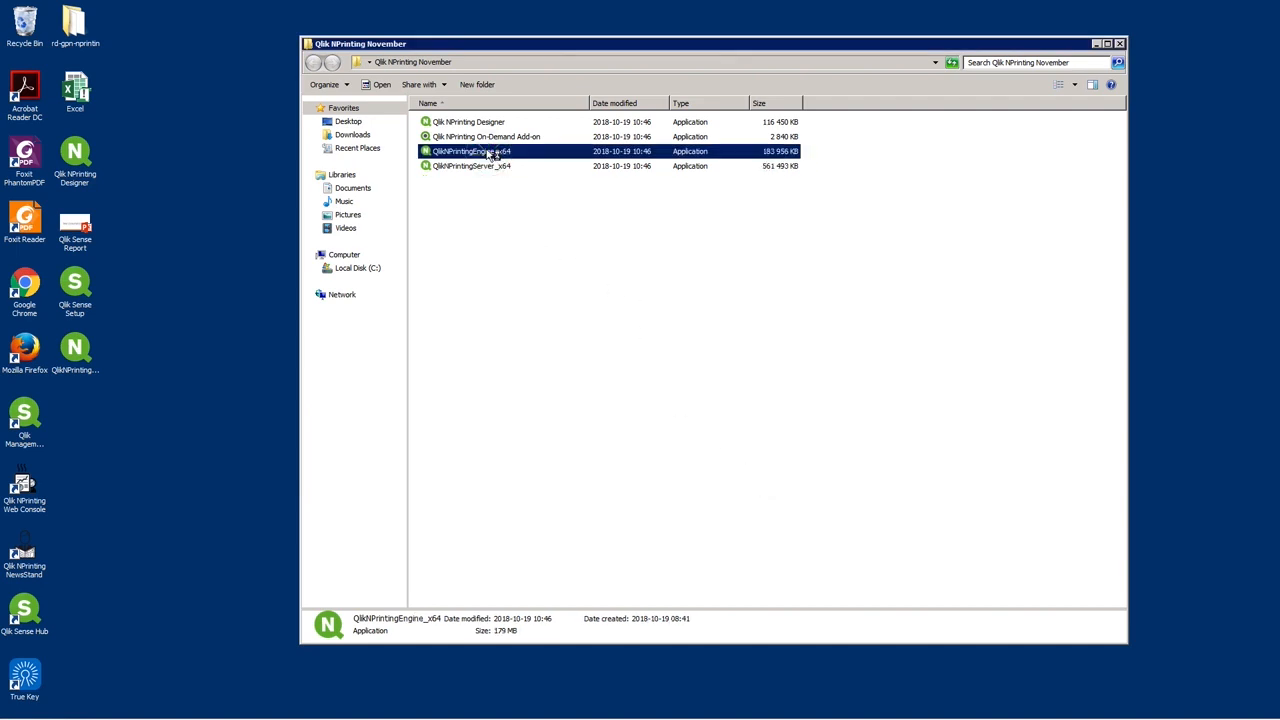
{"action": "double_click", "coordinate": [470, 151]}
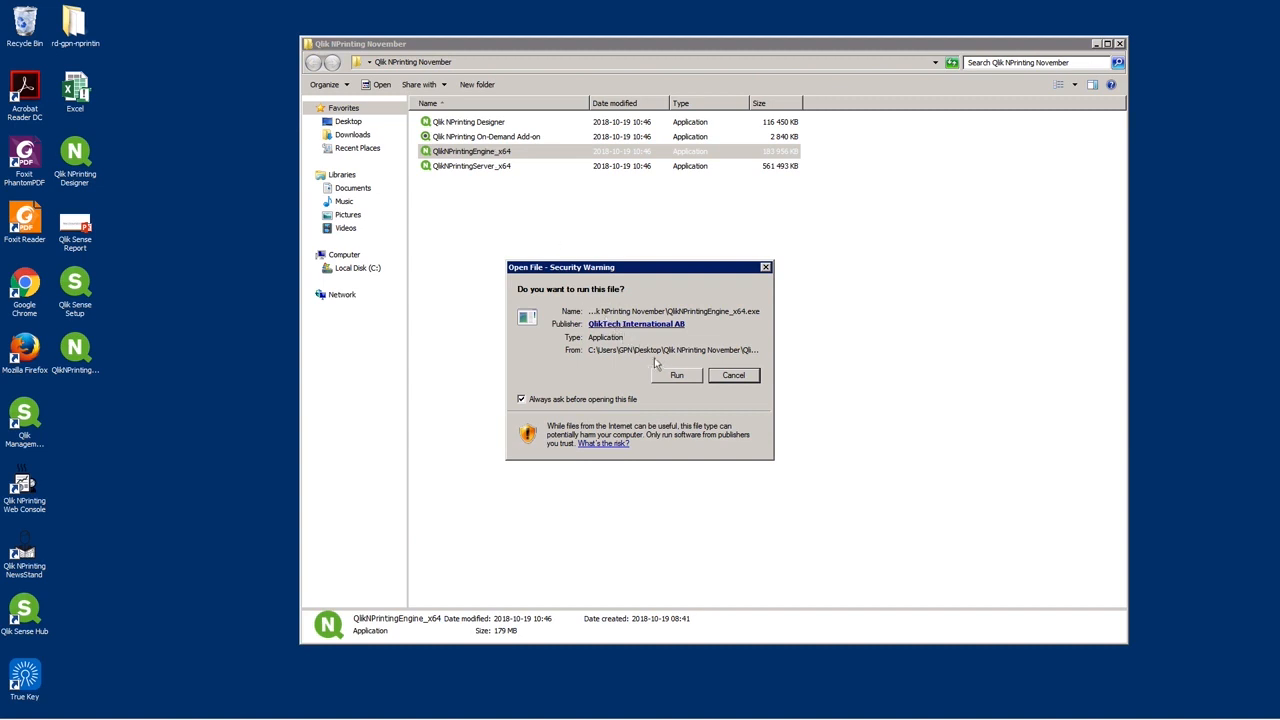
{"action": "left_click", "coordinate": [676, 375]}
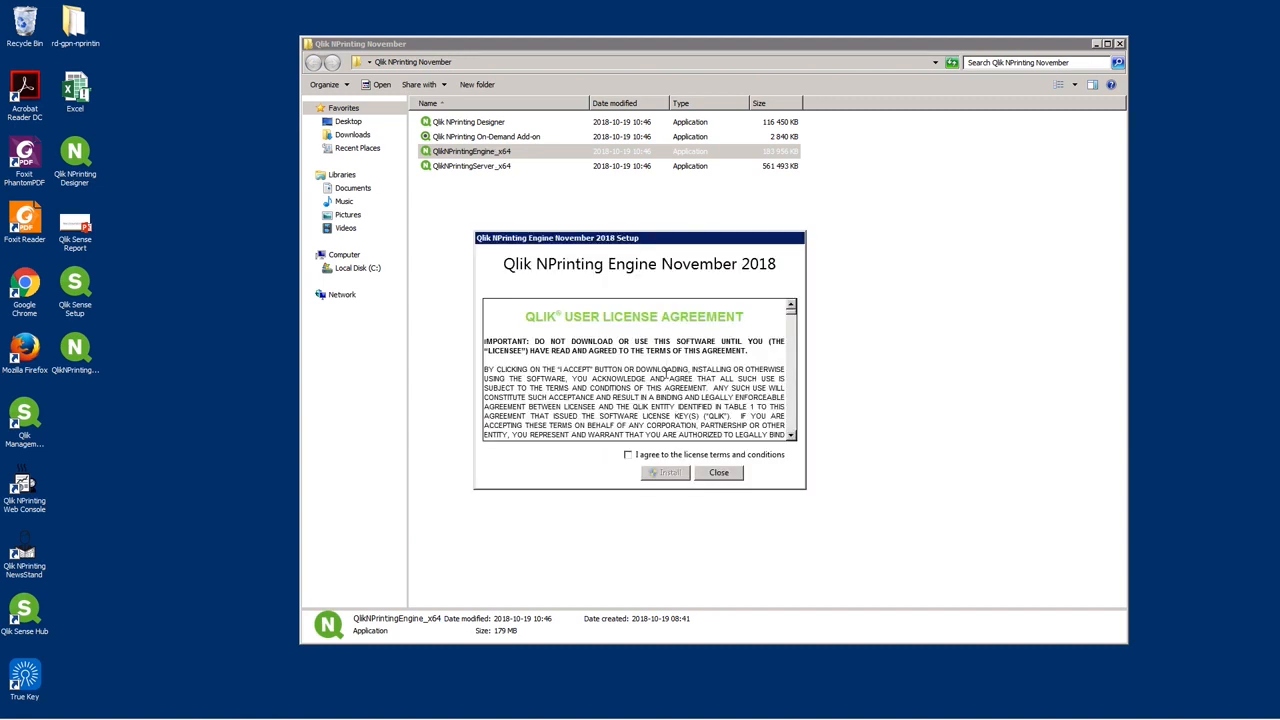
{"action": "left_click", "coordinate": [665, 472]}
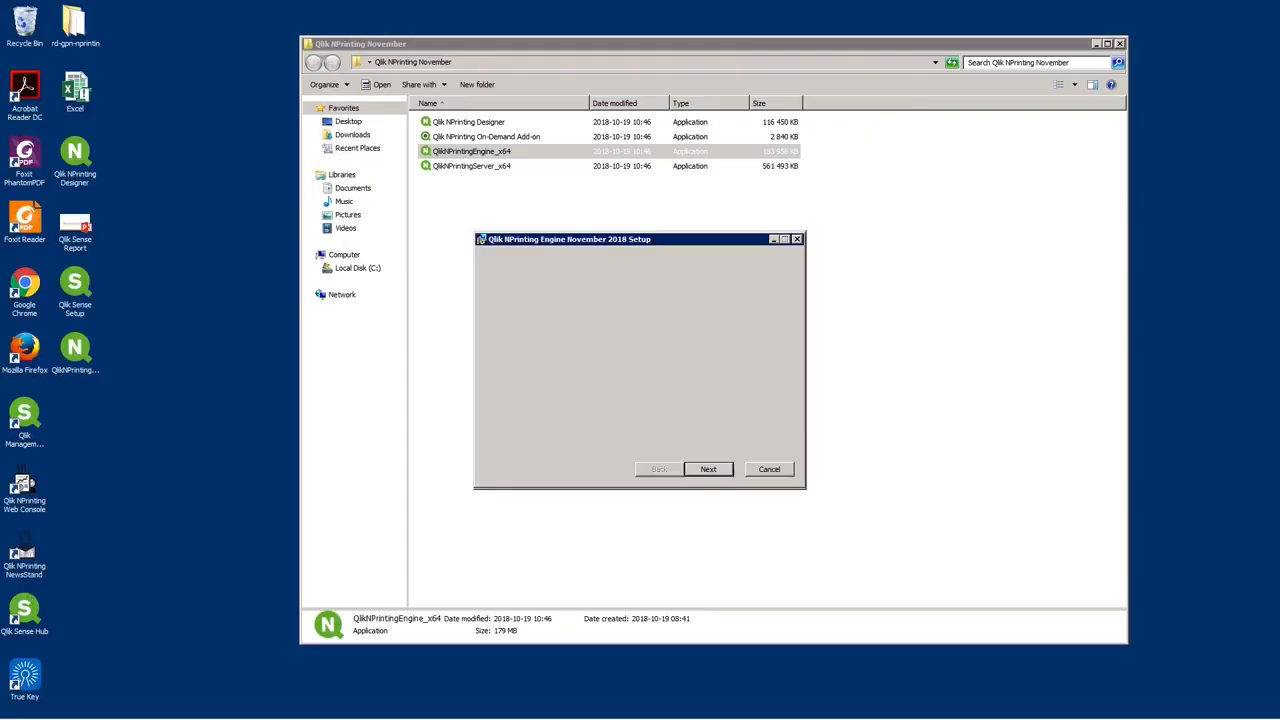
- Verify the engine service account qtsel\gpn and the server computer name
{"action": "left_click", "coordinate": [708, 469]}
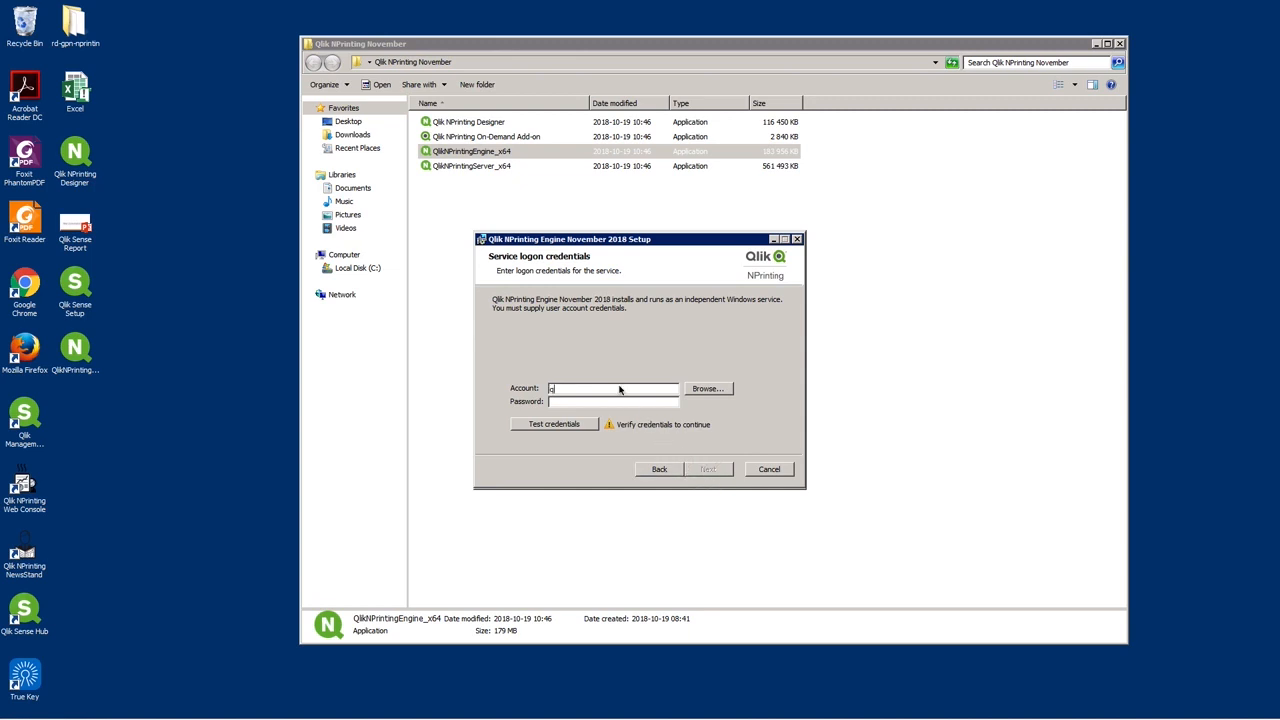
{"action": "type", "text": "qtsel\\gpn"}
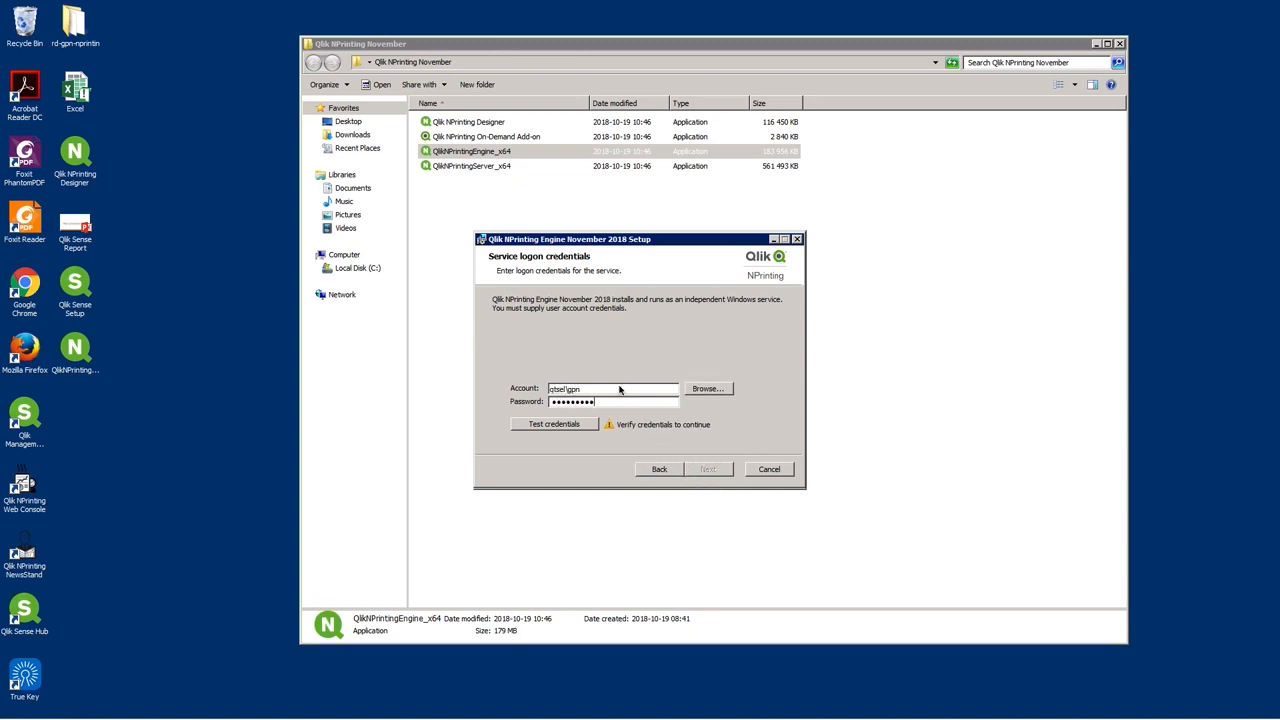
{"action": "left_click", "coordinate": [554, 423]}
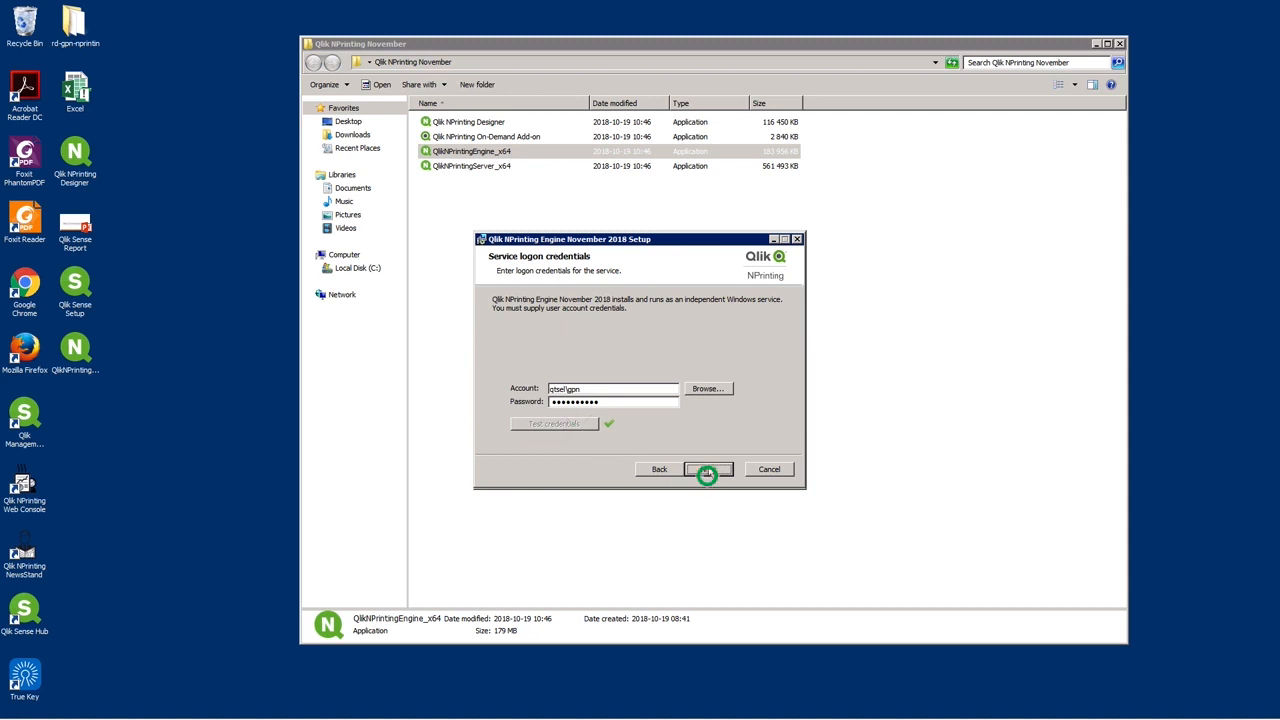
{"action": "left_click", "coordinate": [707, 469]}
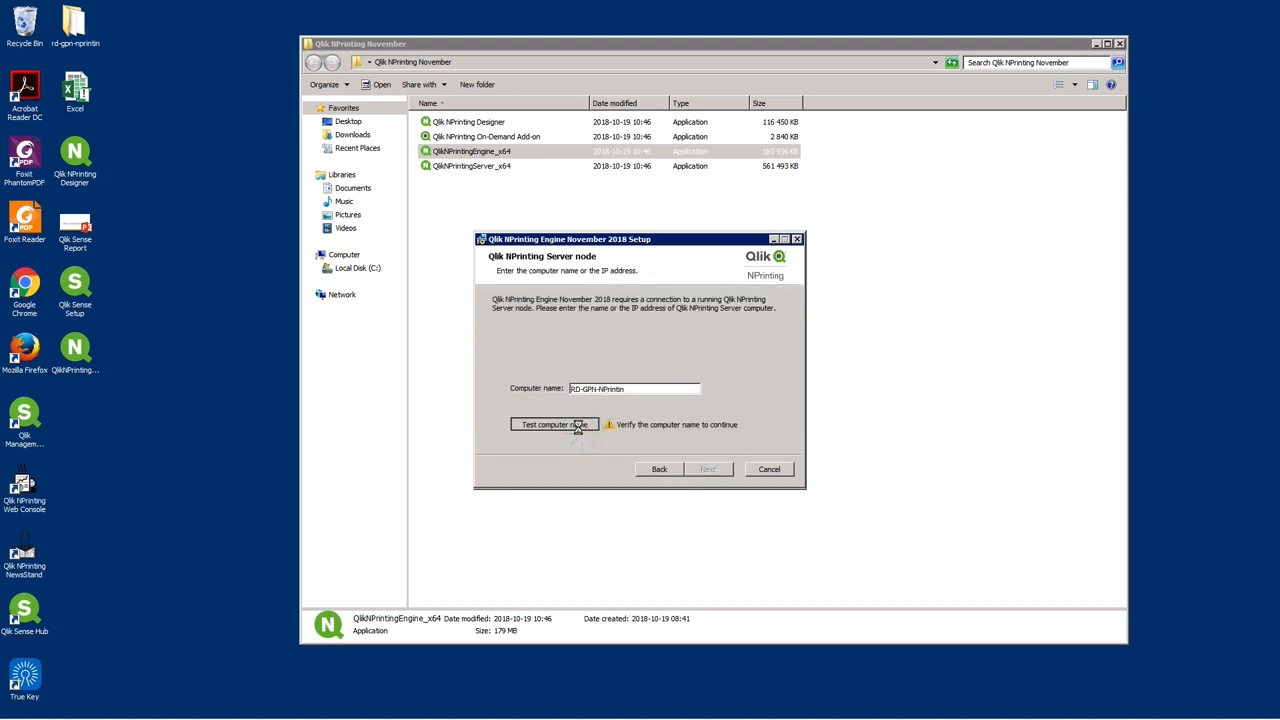
{"action": "left_click", "coordinate": [554, 424]}
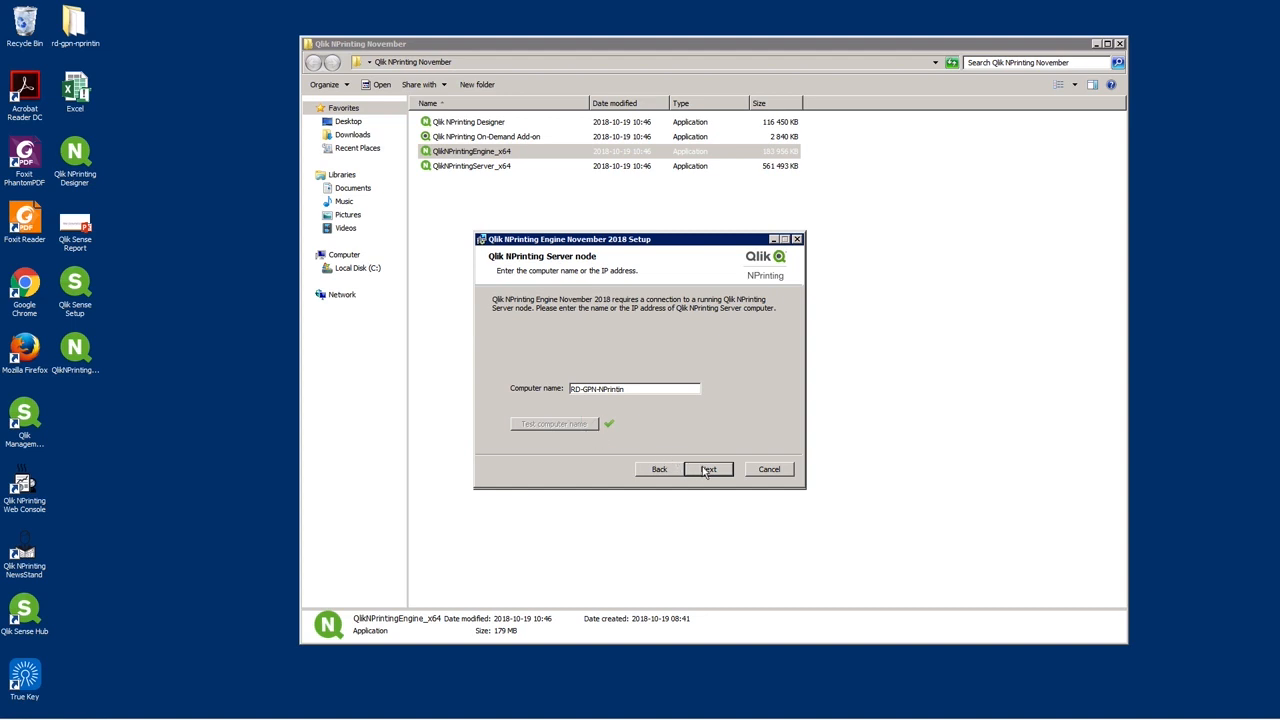
- Set the engine certificate password and continue to the ready-to-install page
{"action": "left_click", "coordinate": [708, 469]}
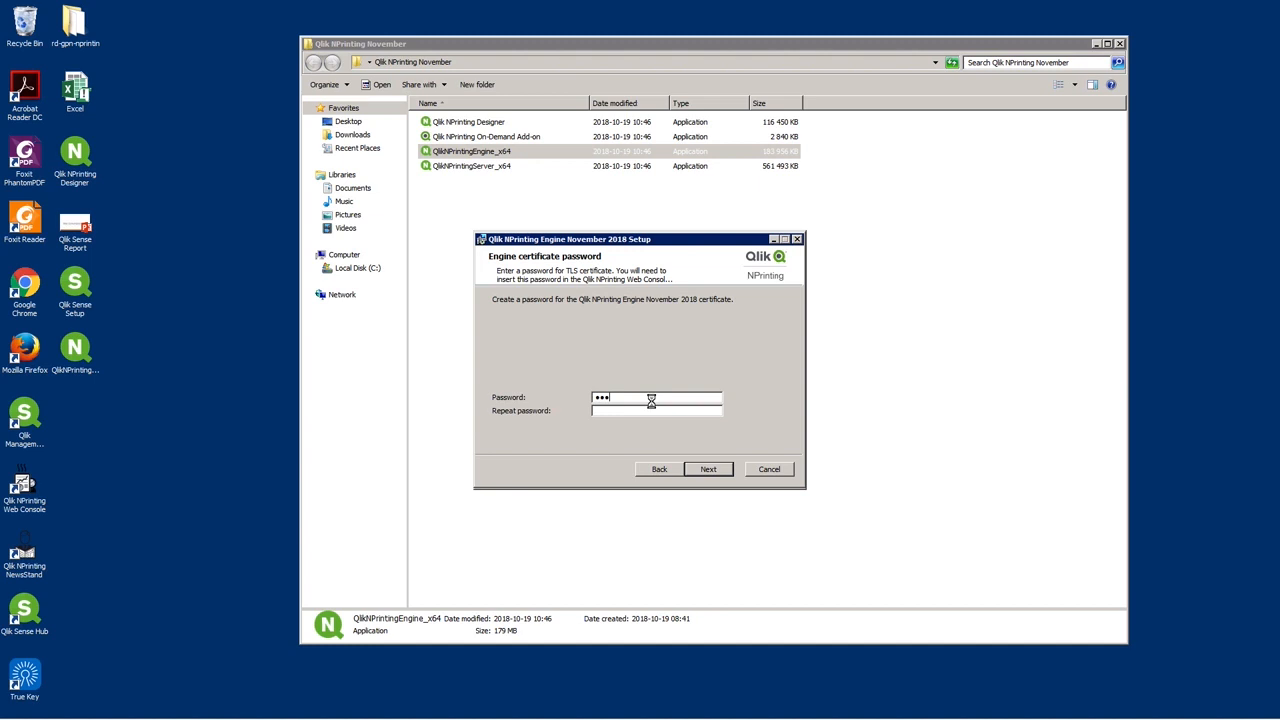
{"action": "type", "text": "•••••"}
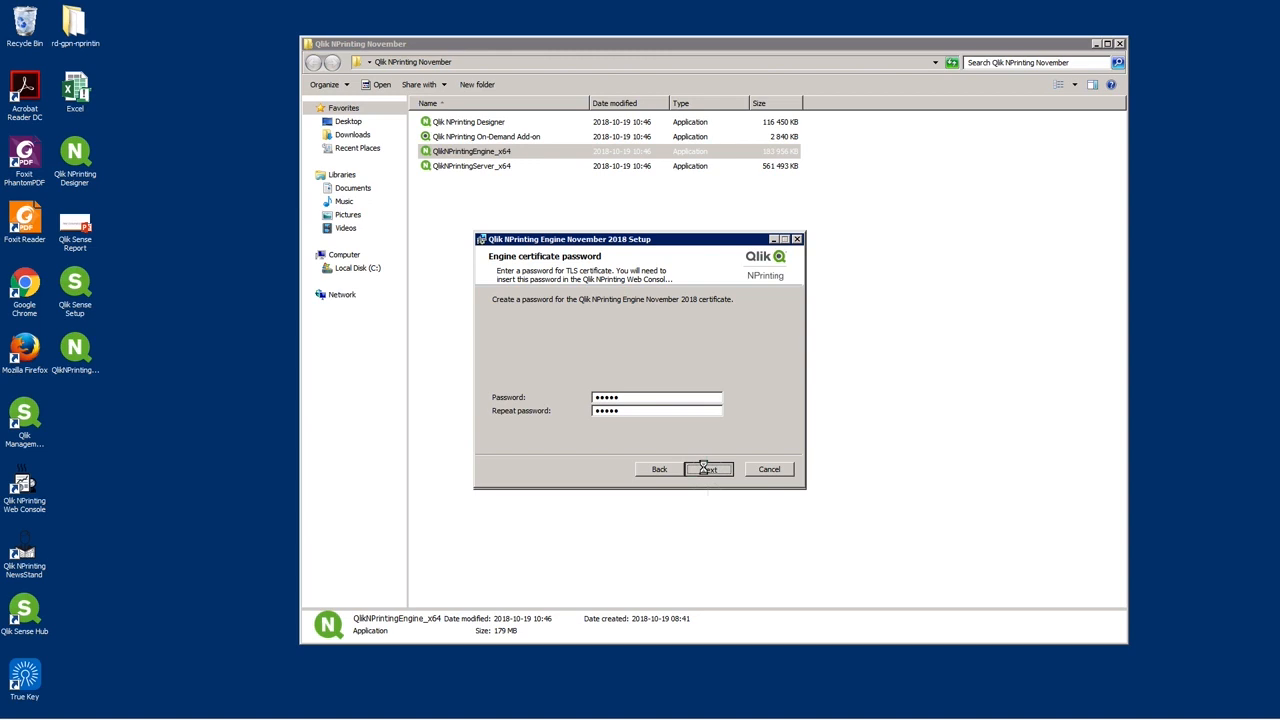
{"action": "left_click", "coordinate": [708, 469]}
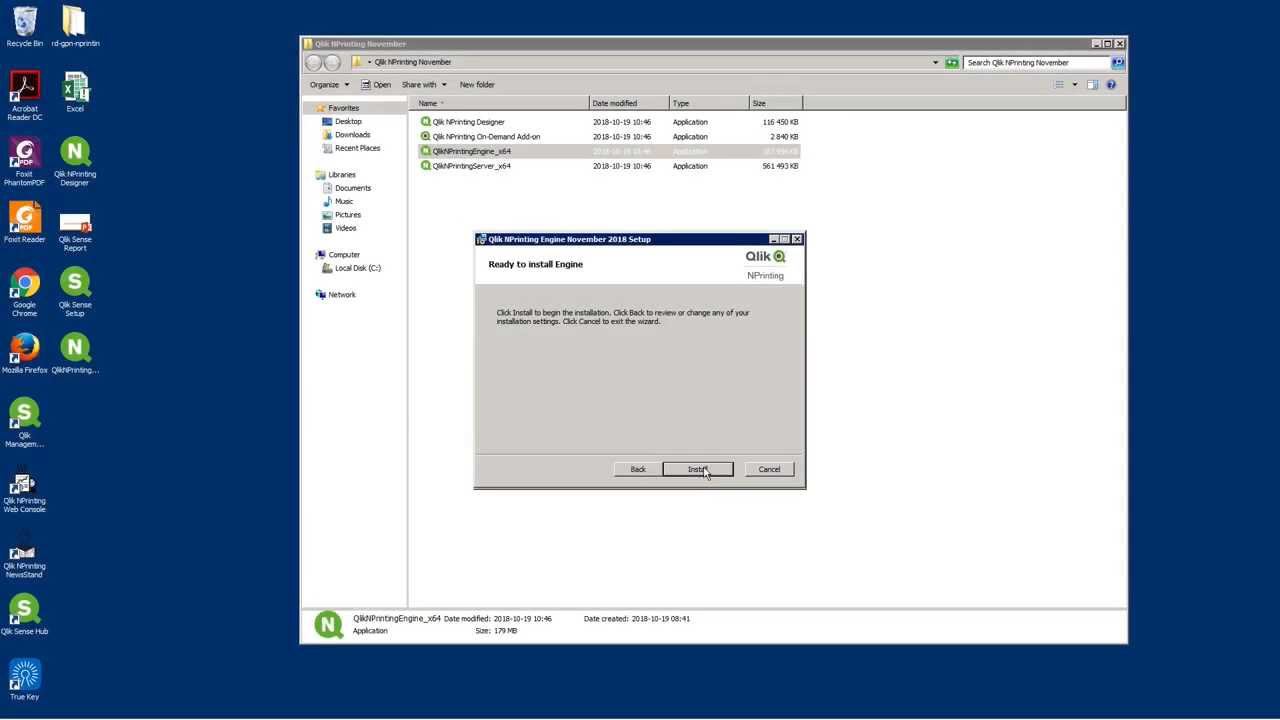
- Start the engine install, end the blocking Qlik.NPrinting.Engine.exe process, and retry setup
{"action": "left_click", "coordinate": [697, 469]}
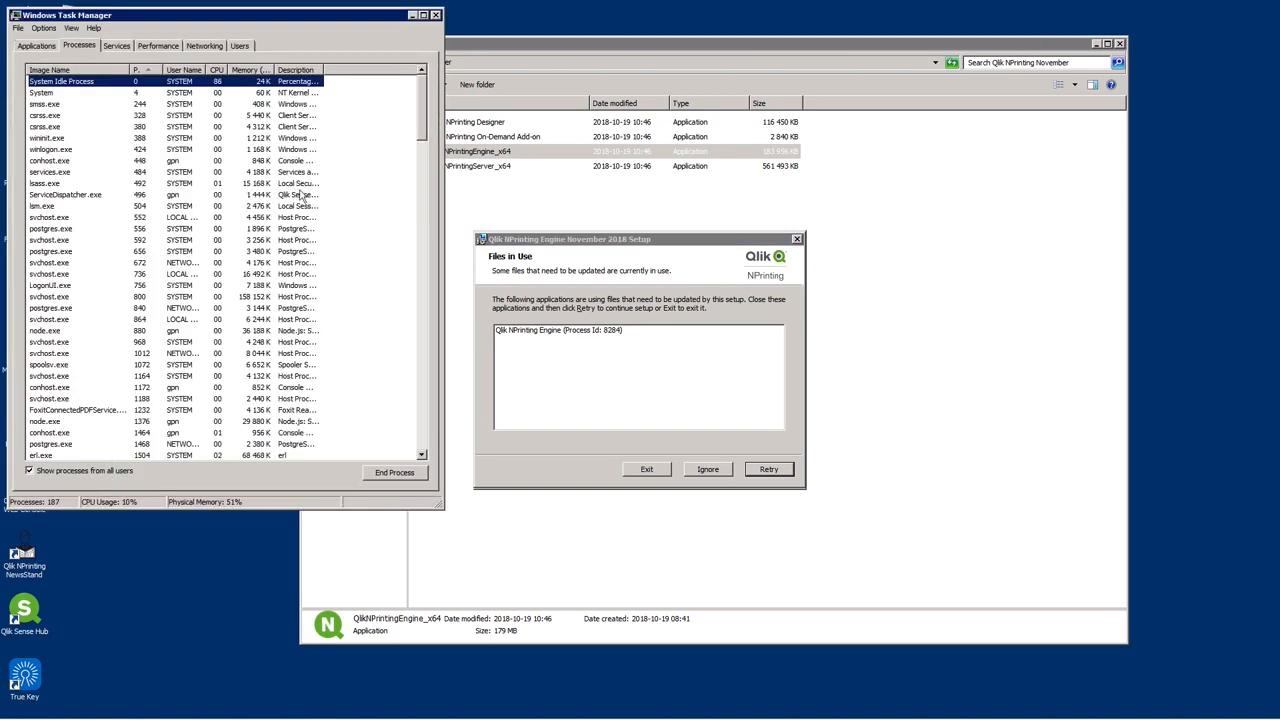
{"action": "mouse_move", "coordinate": [420, 141]}
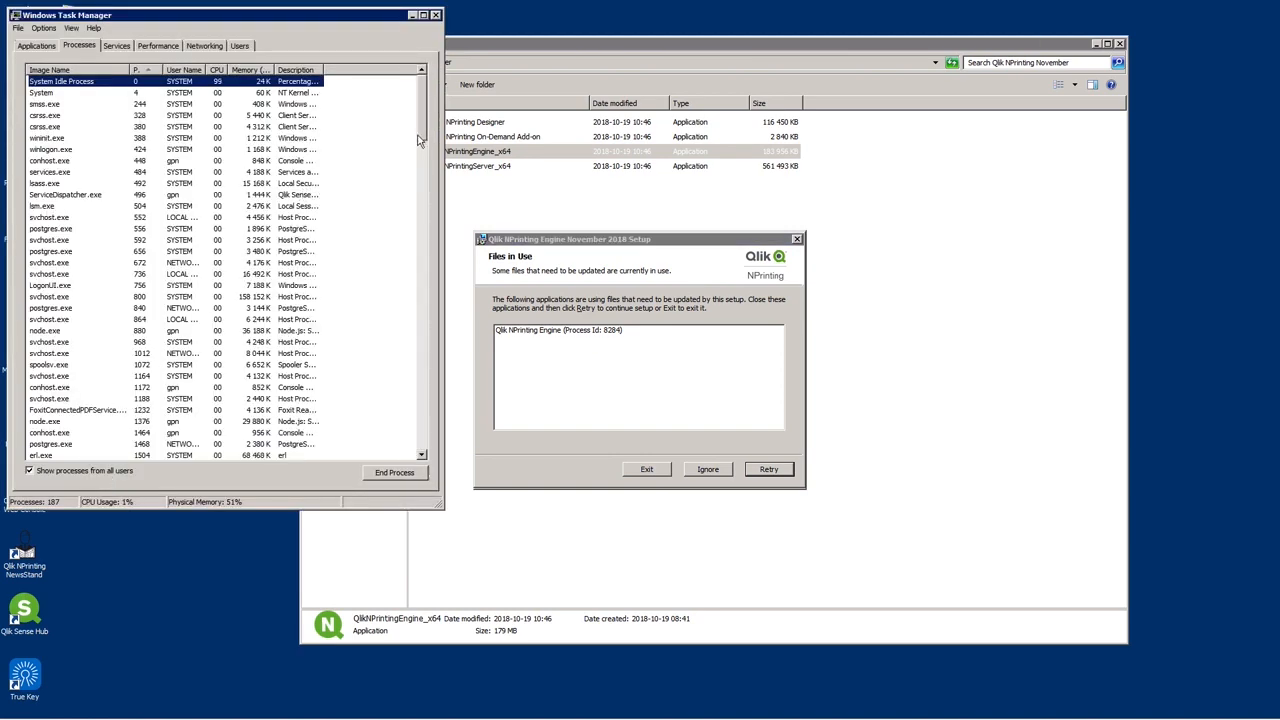
{"action": "scroll", "scroll_direction": "down", "scroll_amount": 3}
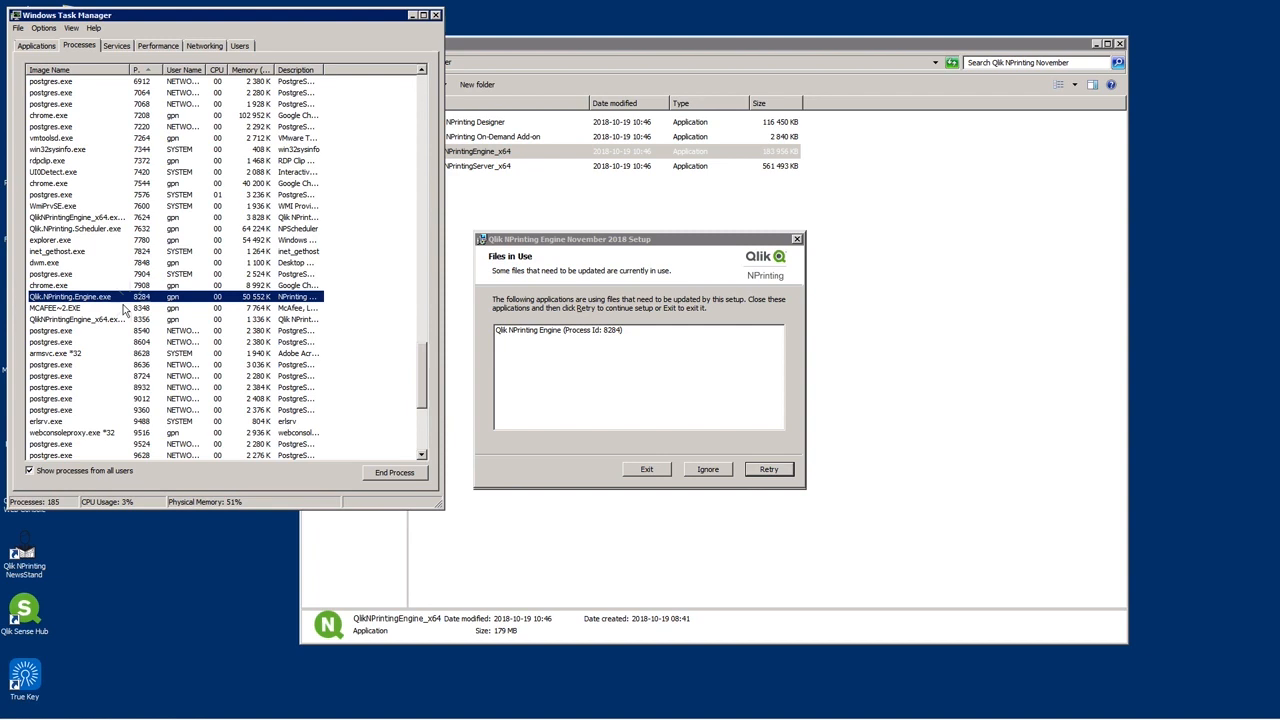
{"action": "left_click", "coordinate": [394, 472]}
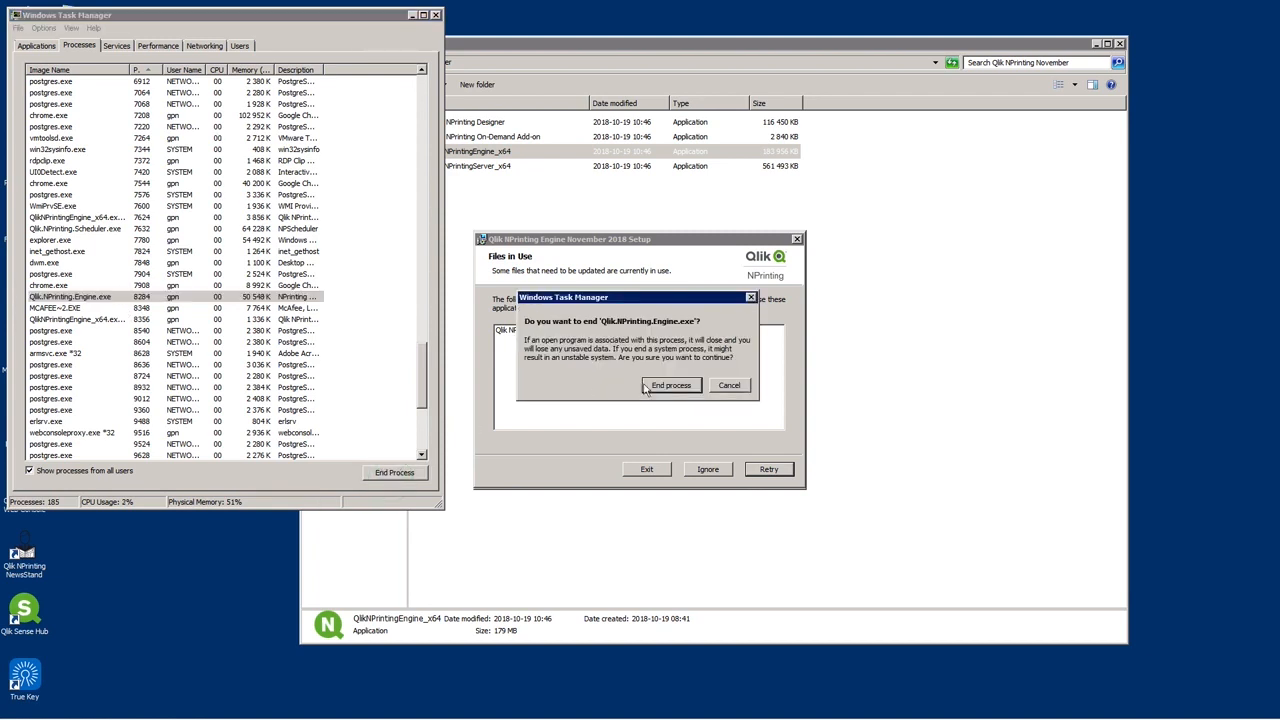
{"action": "left_click", "coordinate": [670, 385]}
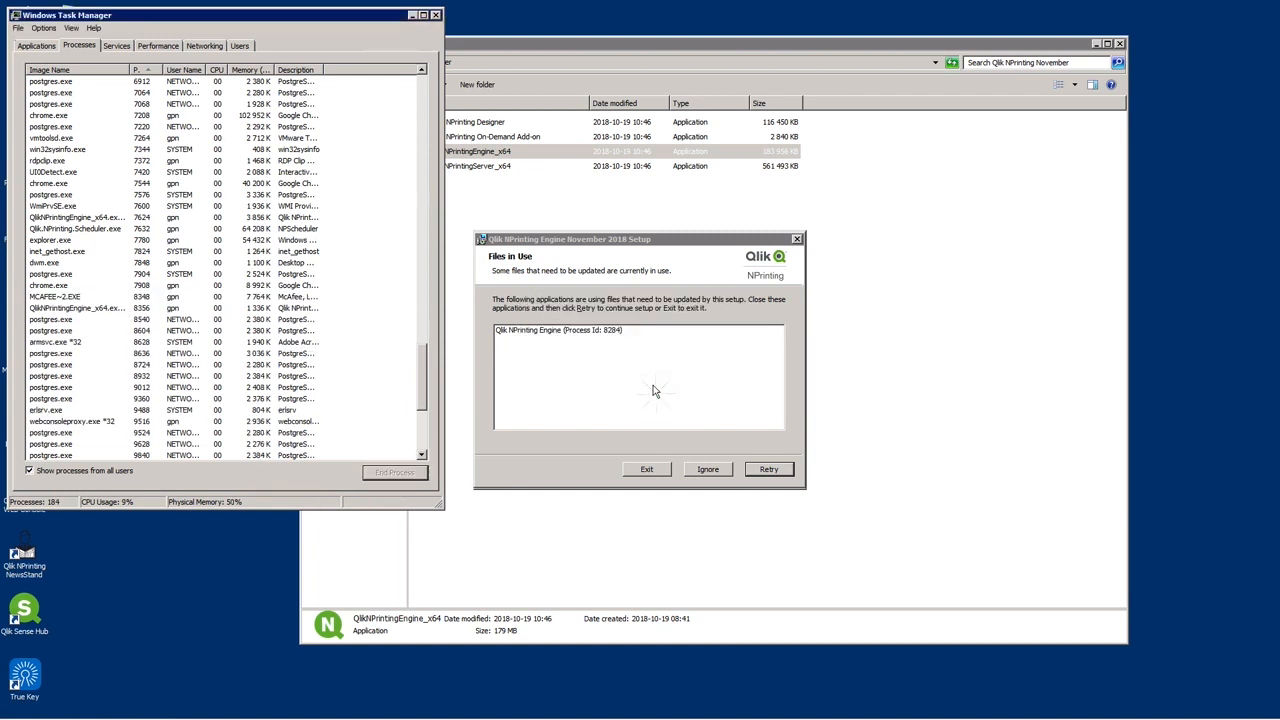
{"action": "left_click", "coordinate": [707, 469]}
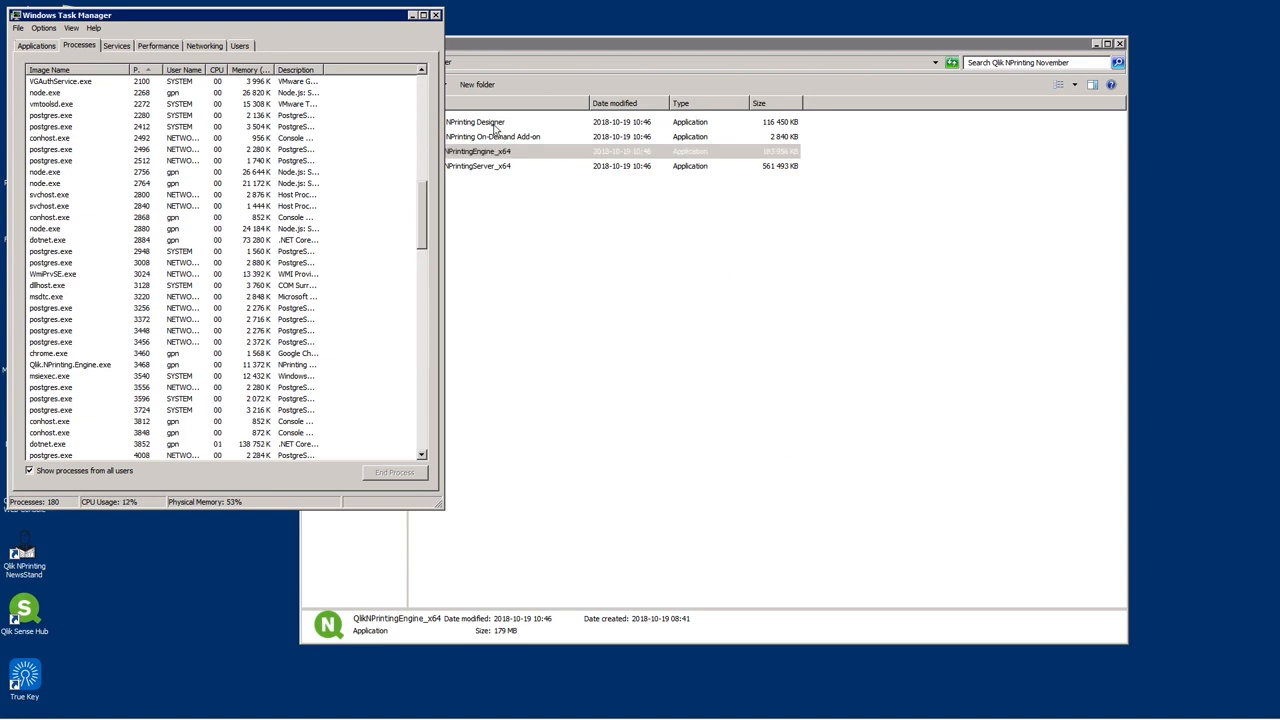
- Upgrade Qlik NPrinting Designer through its security, upgrade and UAC prompts, then close the folder
{"action": "left_click", "coordinate": [475, 121]}
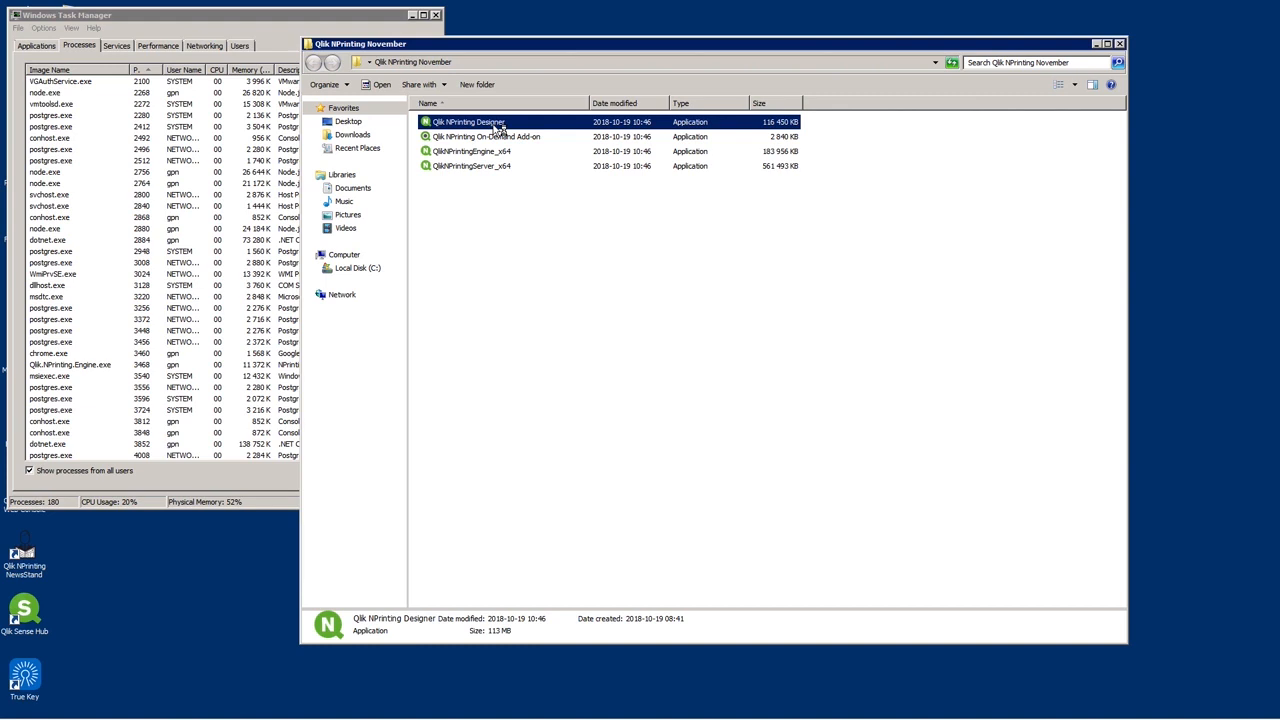
{"action": "double_click", "coordinate": [467, 121]}
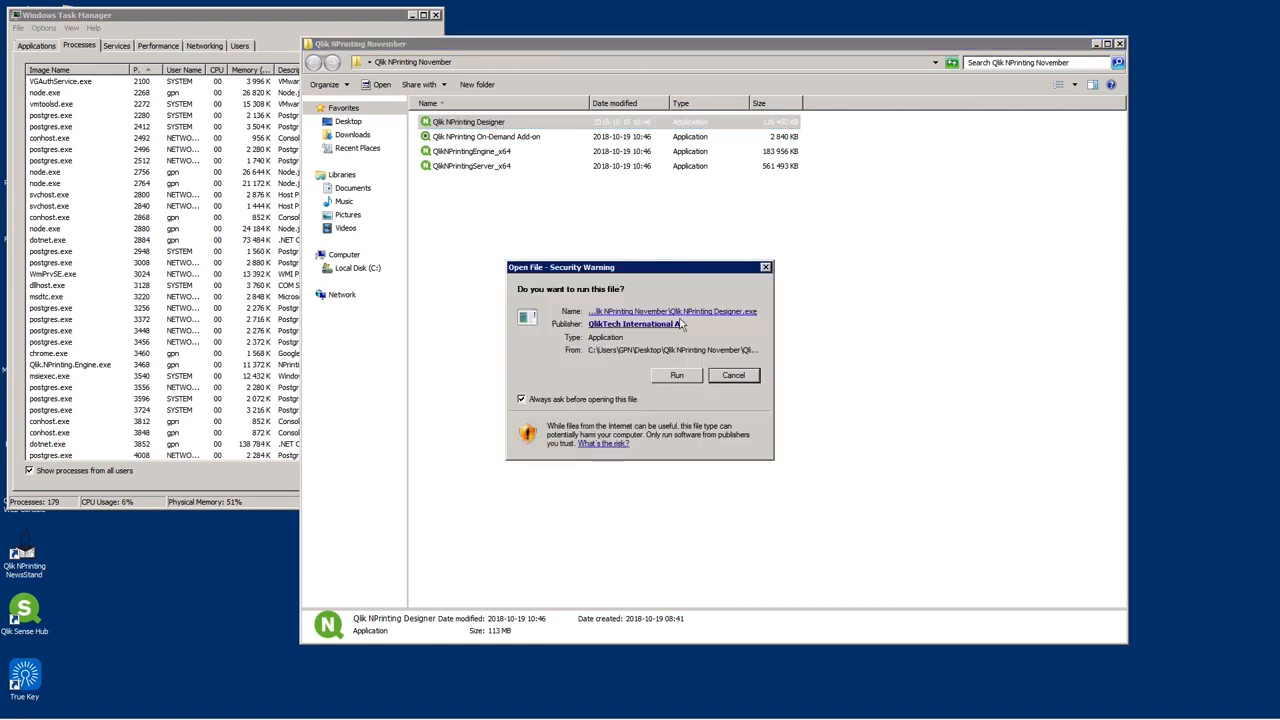
{"action": "left_click", "coordinate": [676, 374]}
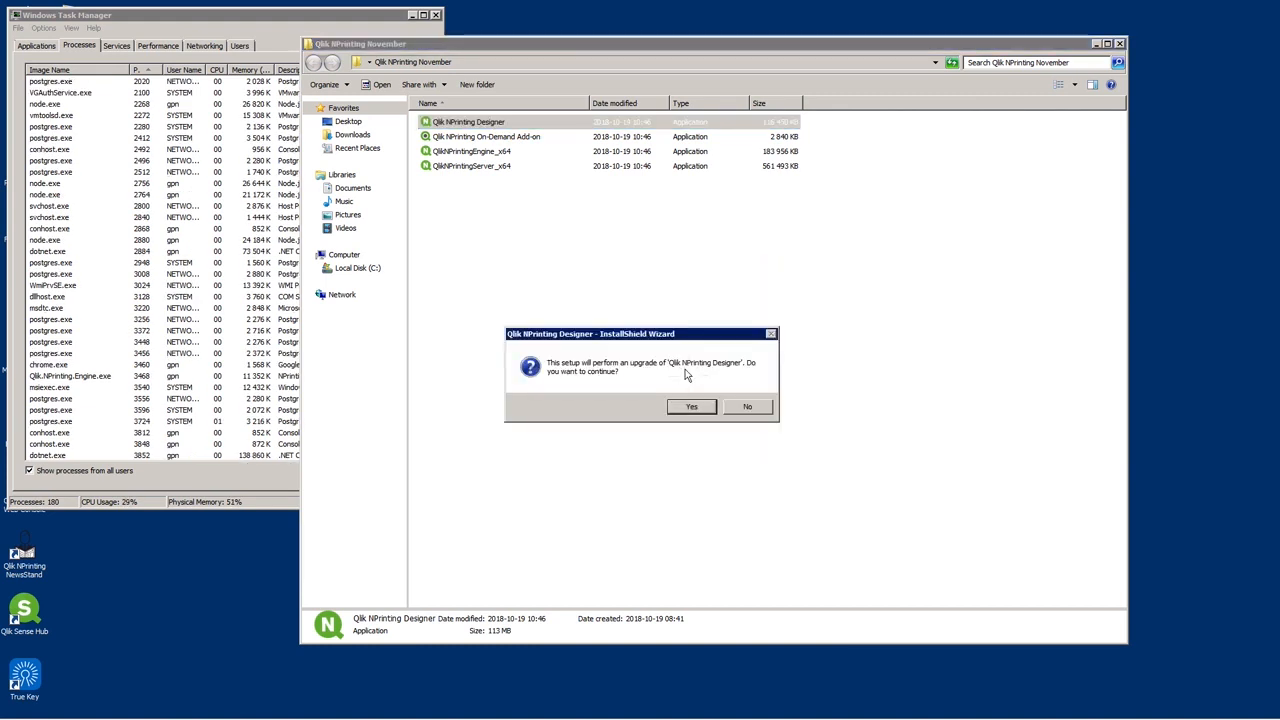
{"action": "left_click", "coordinate": [691, 406]}
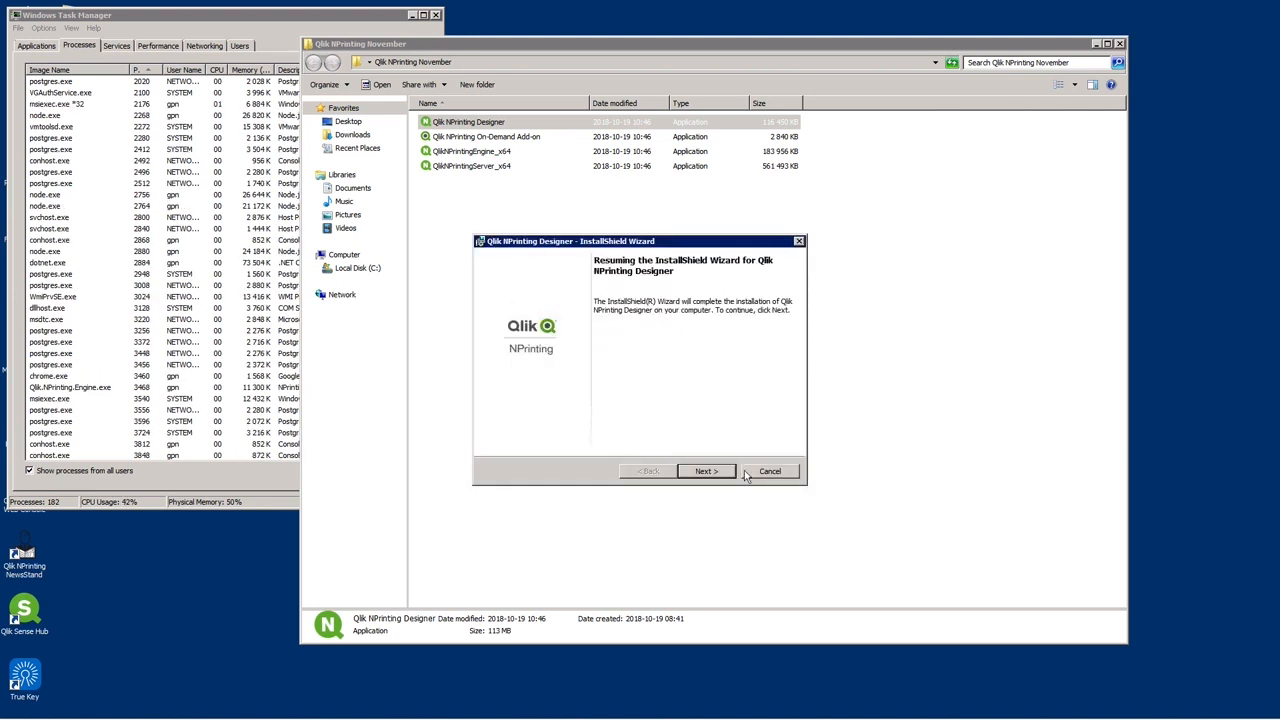
{"action": "left_click", "coordinate": [706, 471]}
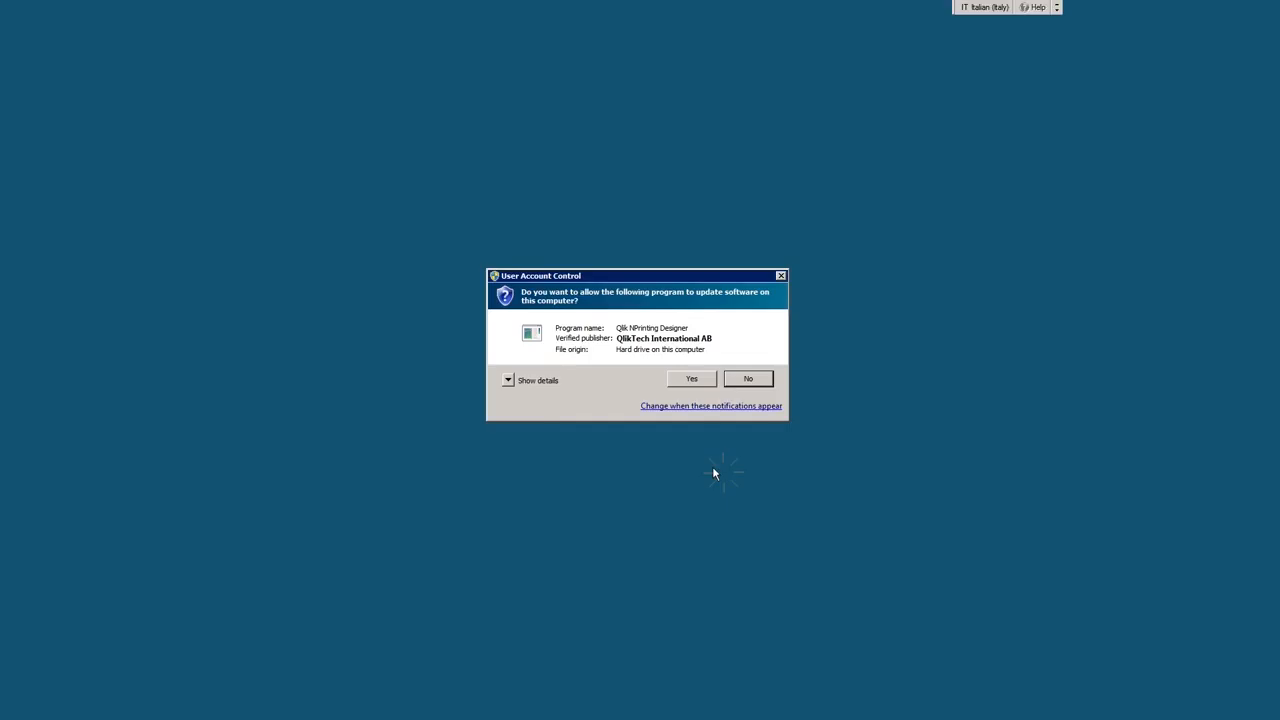
{"action": "left_click", "coordinate": [691, 378]}
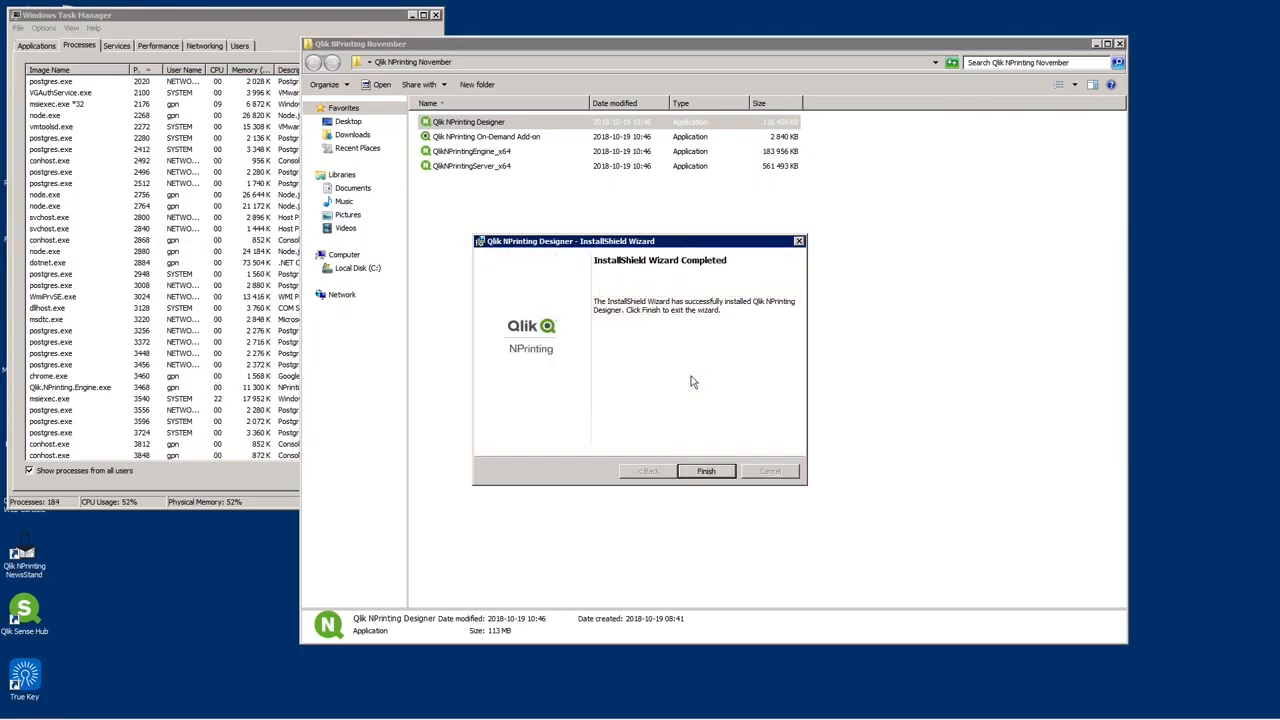
{"action": "left_click", "coordinate": [705, 471]}
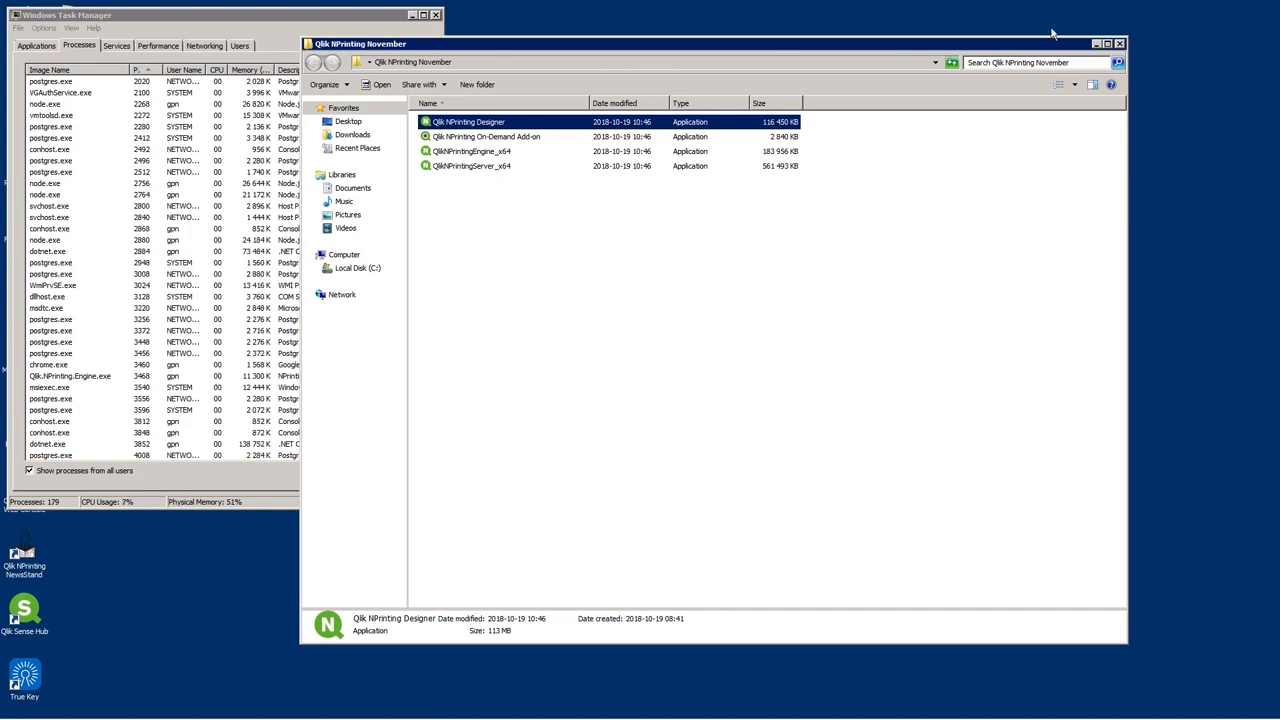
{"action": "left_click", "coordinate": [1119, 43]}
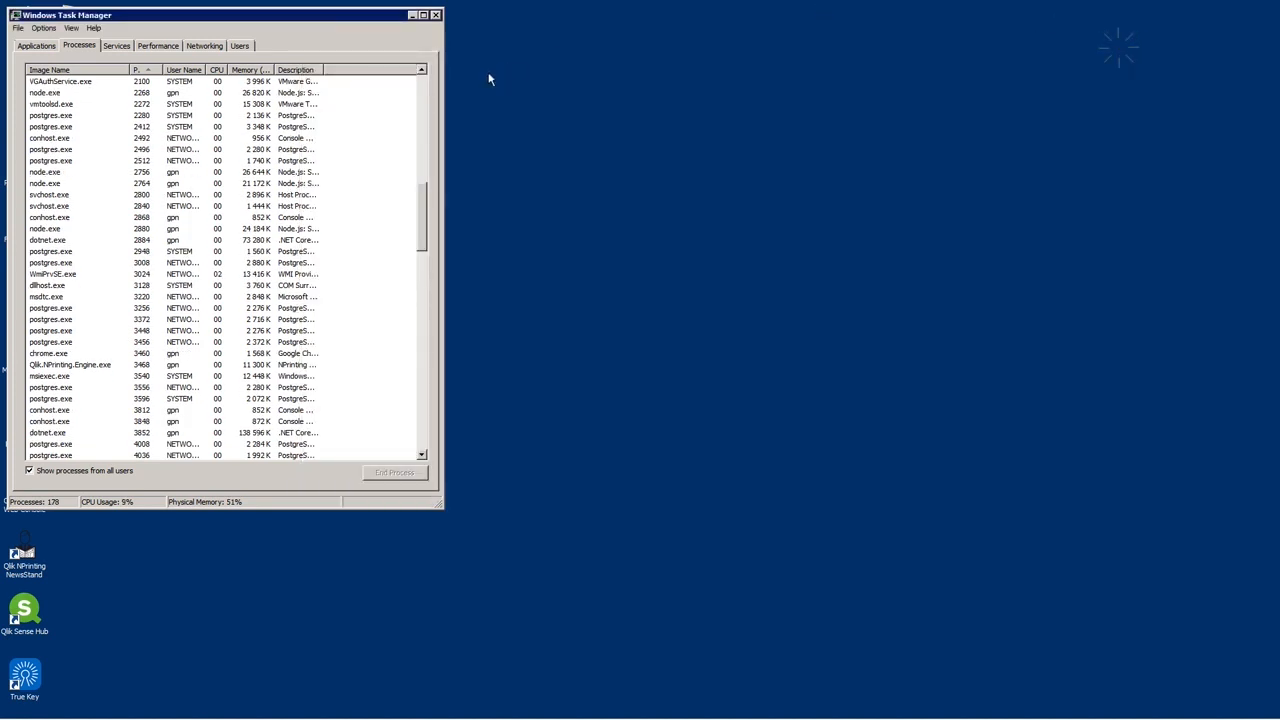
- Close Task Manager and sign in to the Web Console with Qlik NPrinting login
{"action": "left_click", "coordinate": [436, 14]}
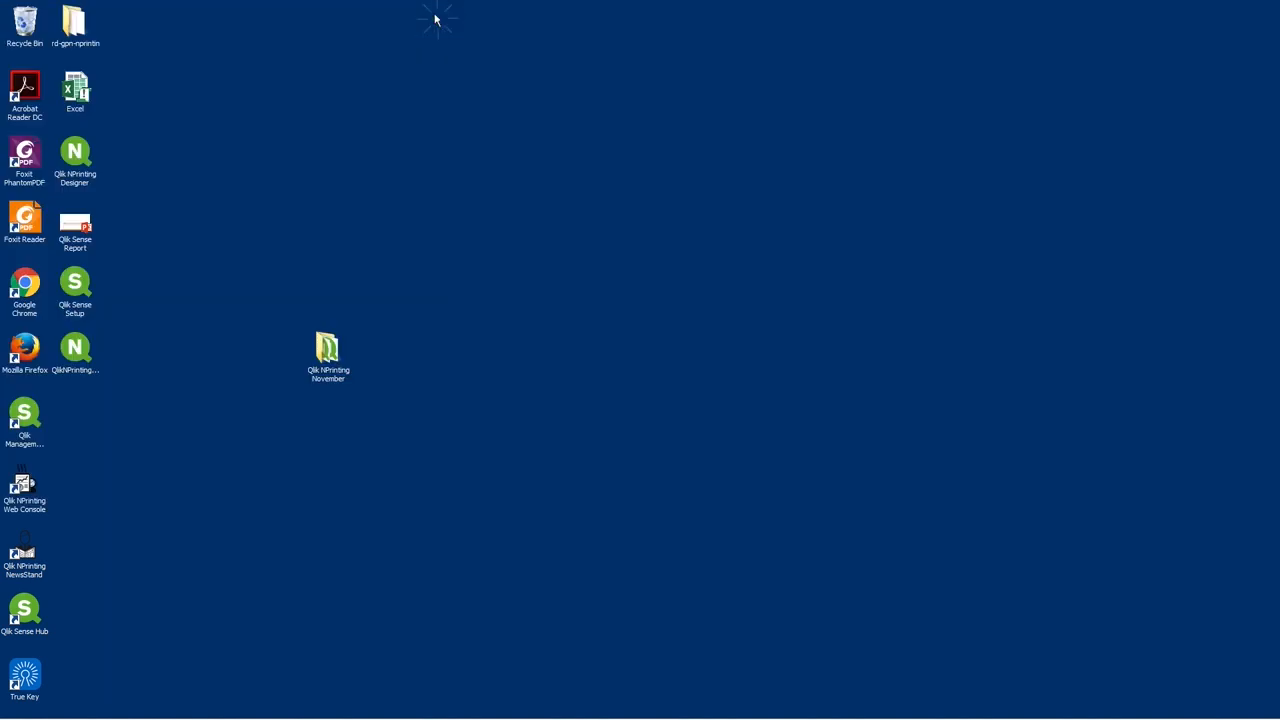
{"action": "mouse_move", "coordinate": [25, 490]}
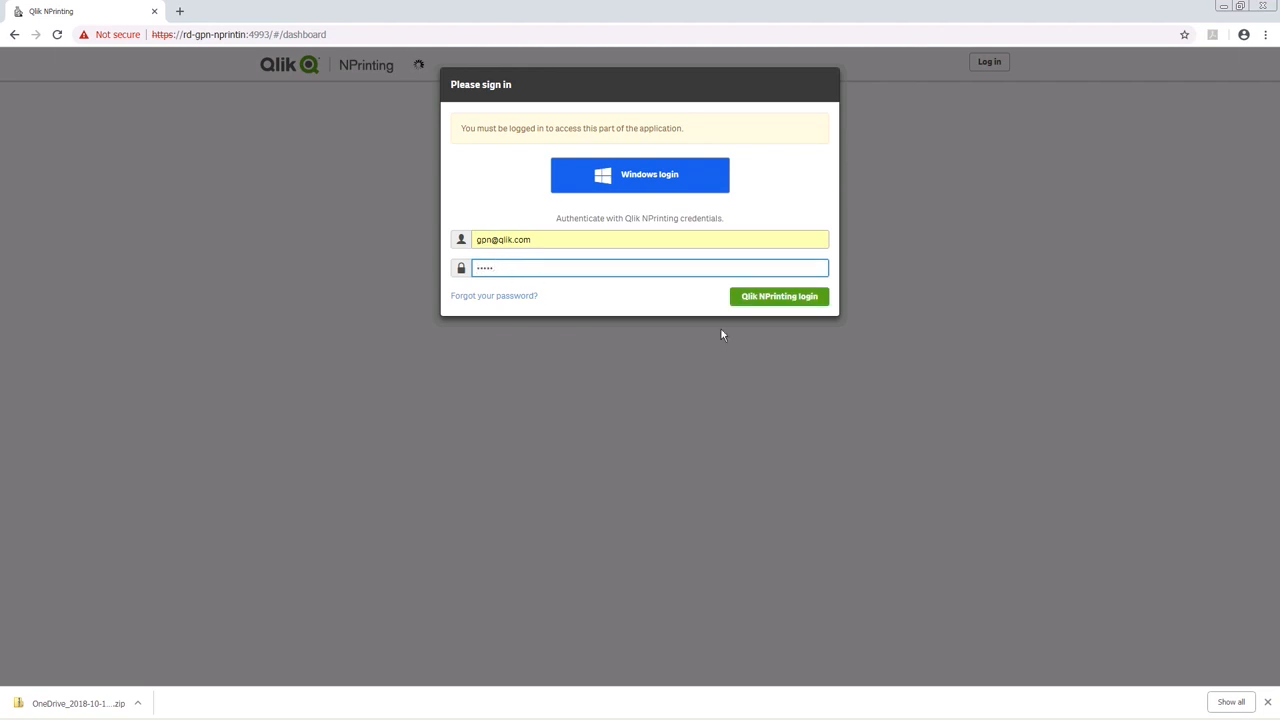
{"action": "left_click", "coordinate": [779, 296]}
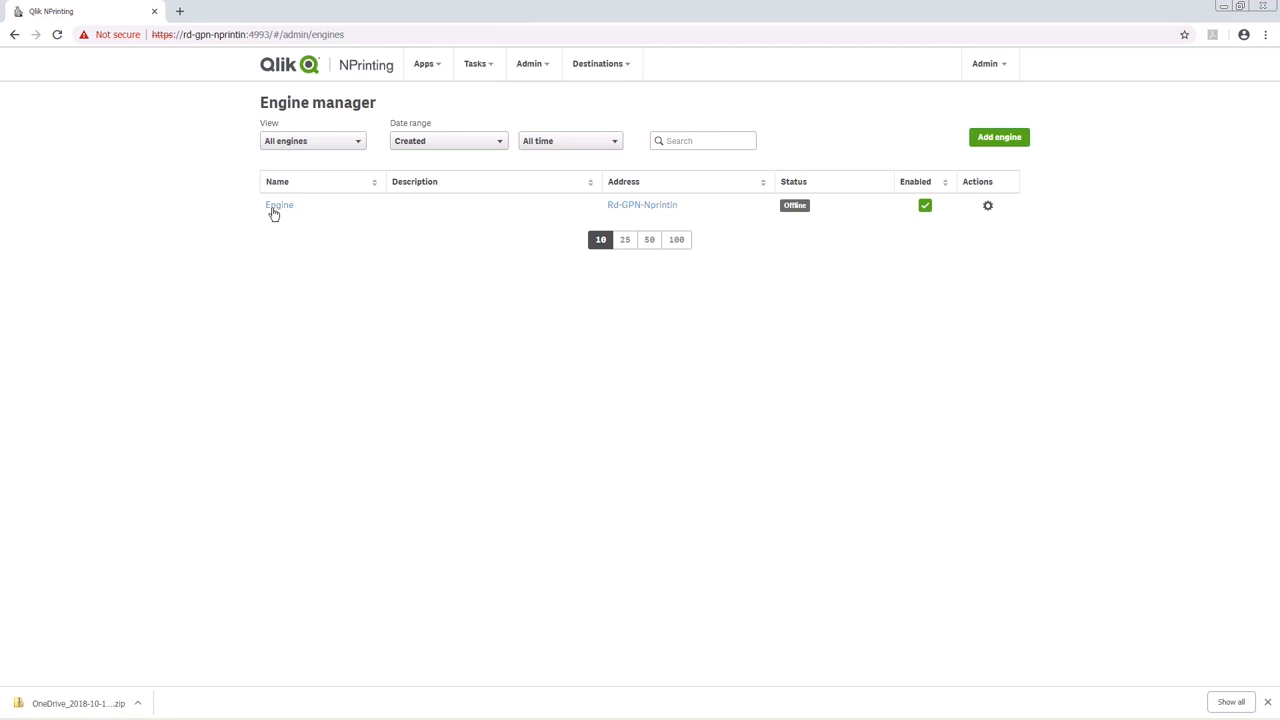
- Open the Engine's settings, enter its certificate password, and send the certificate
{"action": "left_click", "coordinate": [279, 205]}
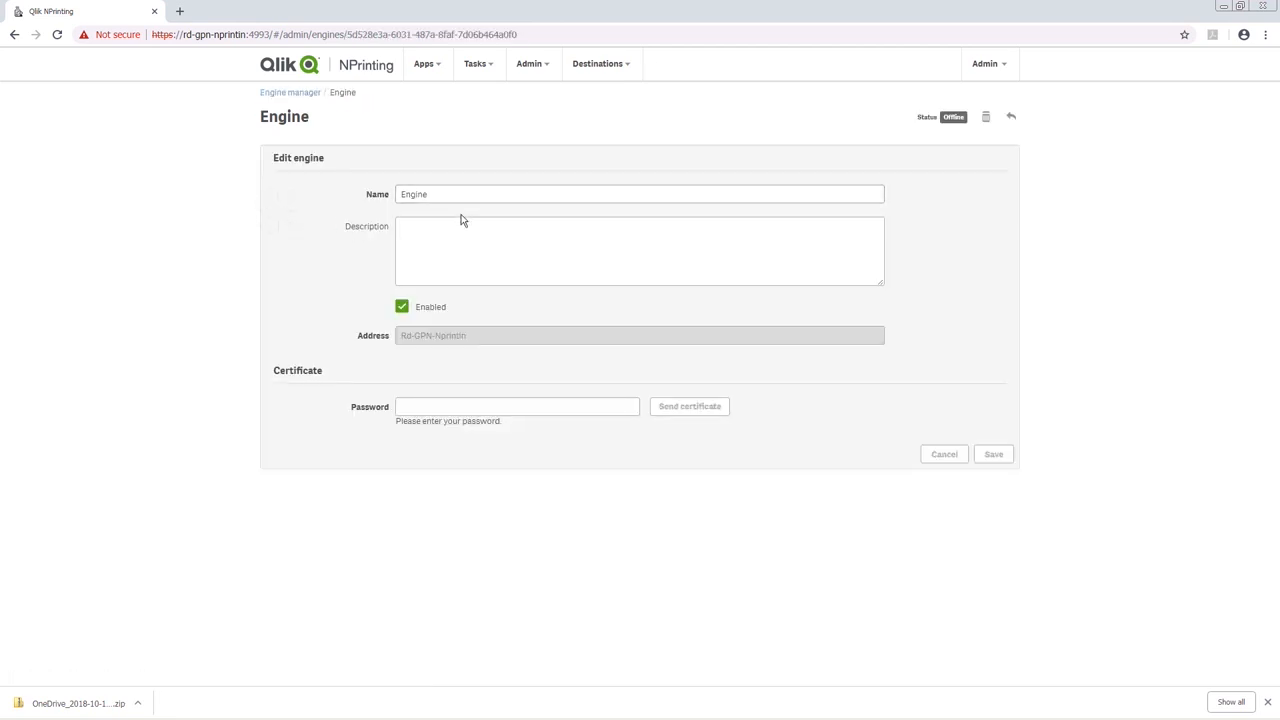
{"action": "left_click", "coordinate": [517, 406]}
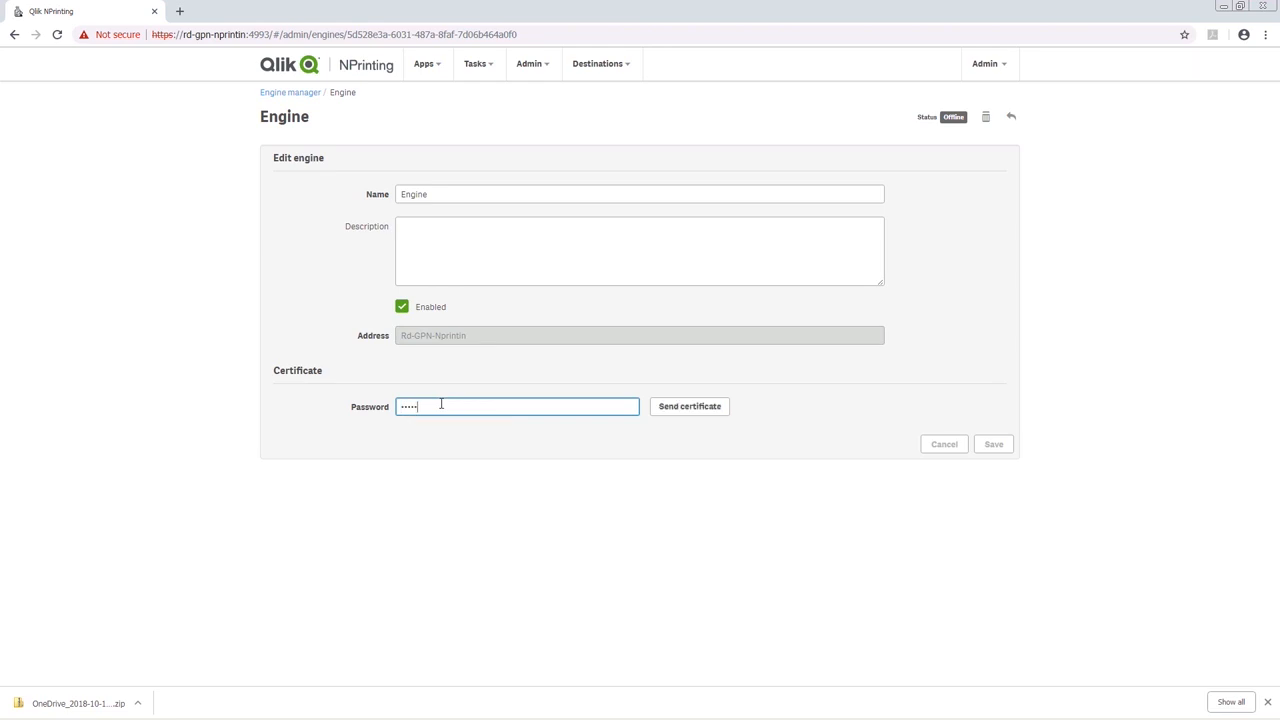
{"action": "left_click", "coordinate": [689, 406]}
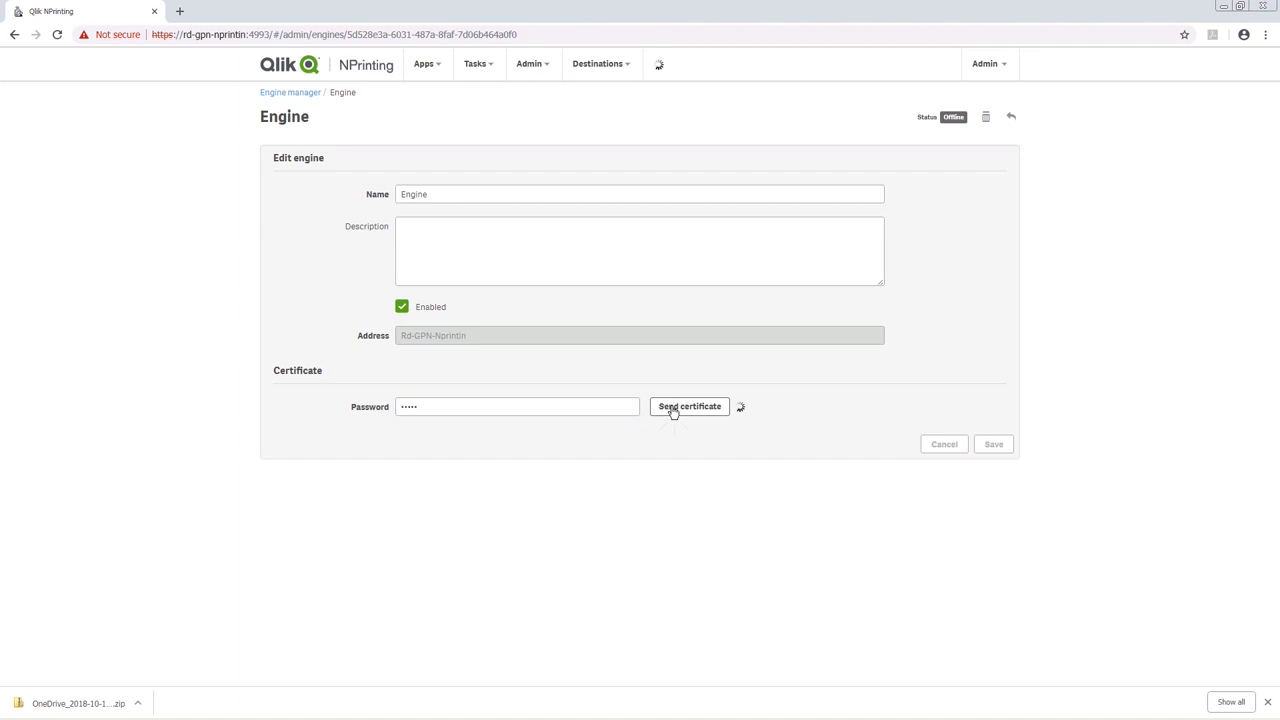
{"action": "left_click", "coordinate": [689, 406]}
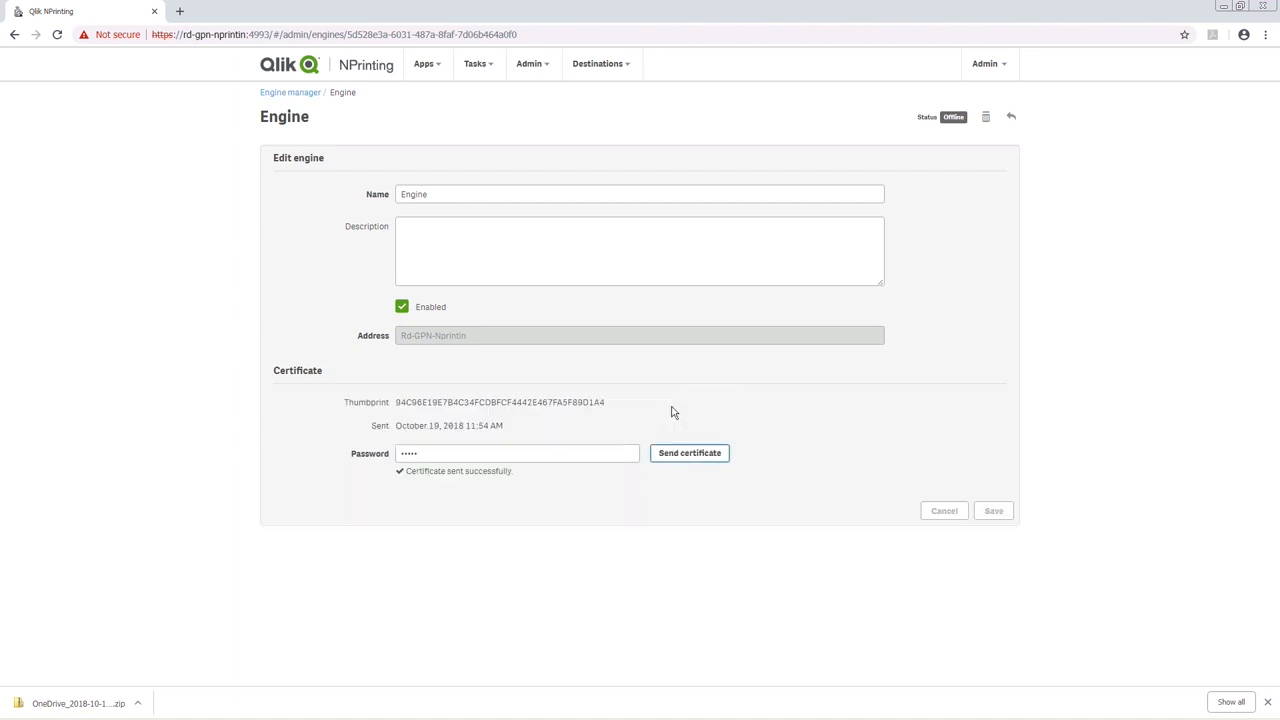
{"action": "mouse_move", "coordinate": [405, 486]}
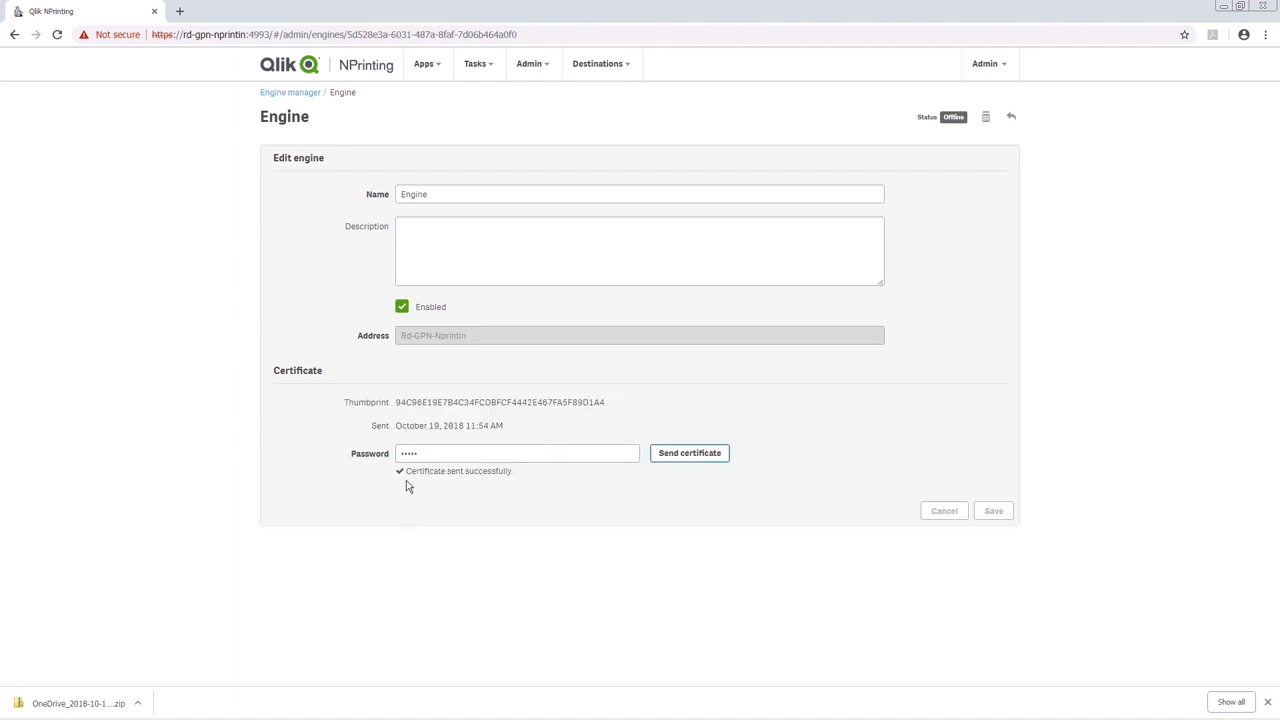